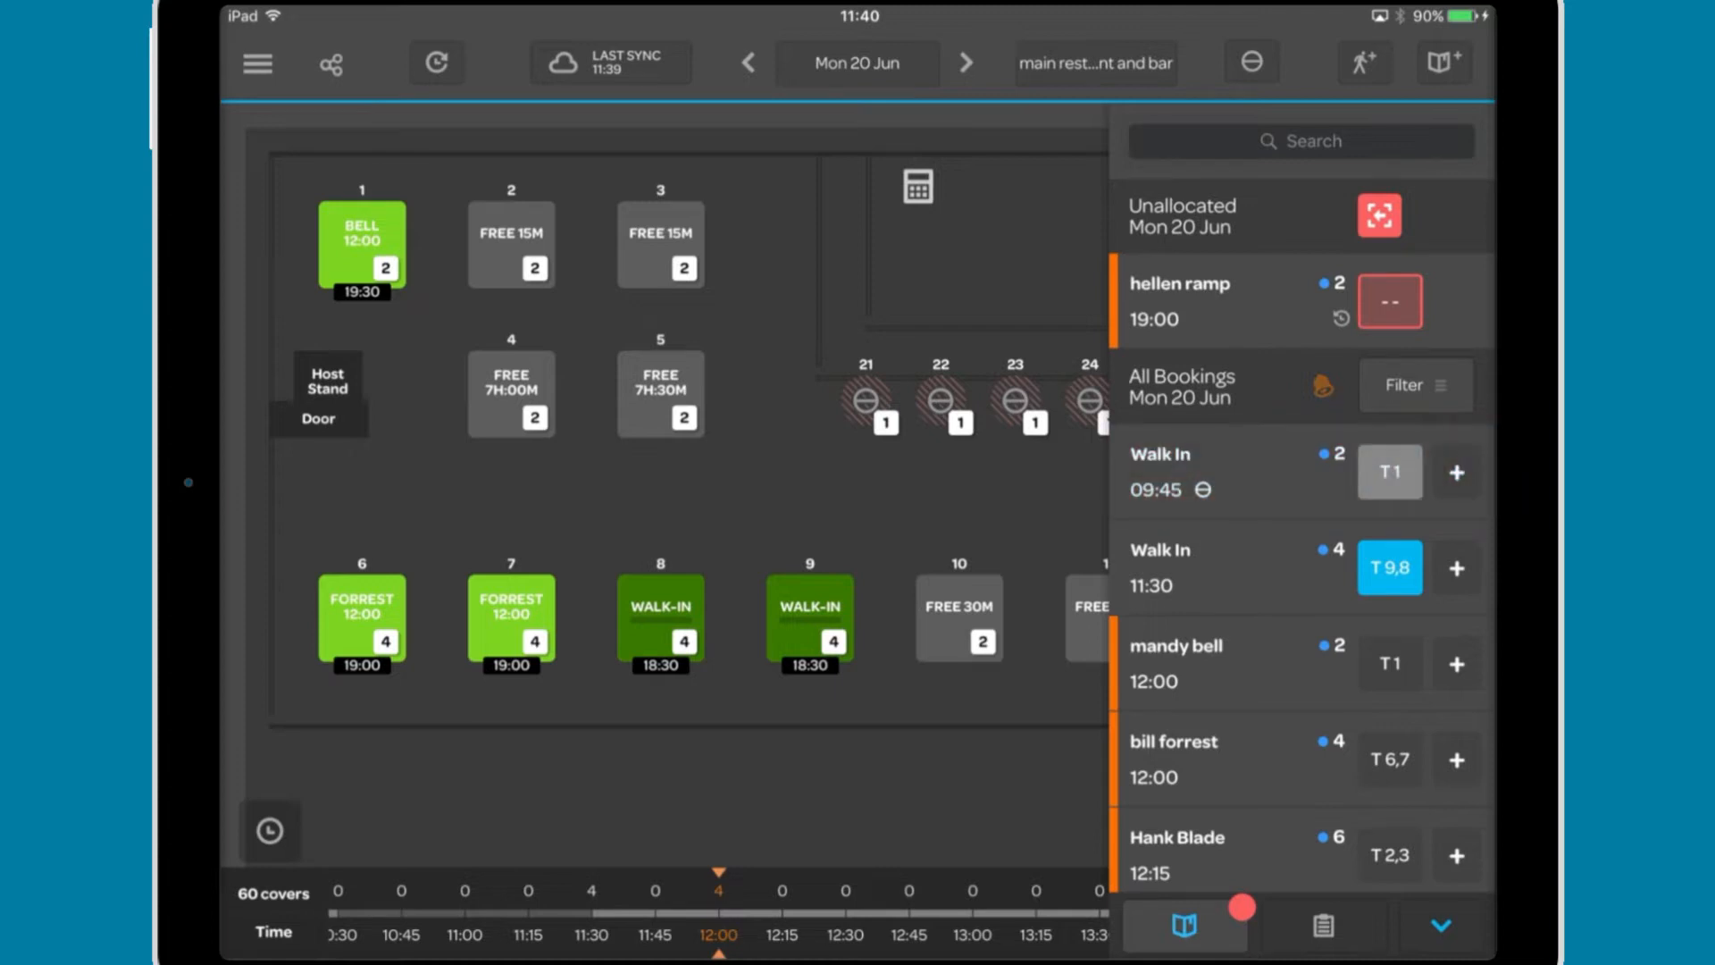
pyautogui.click(1202, 663)
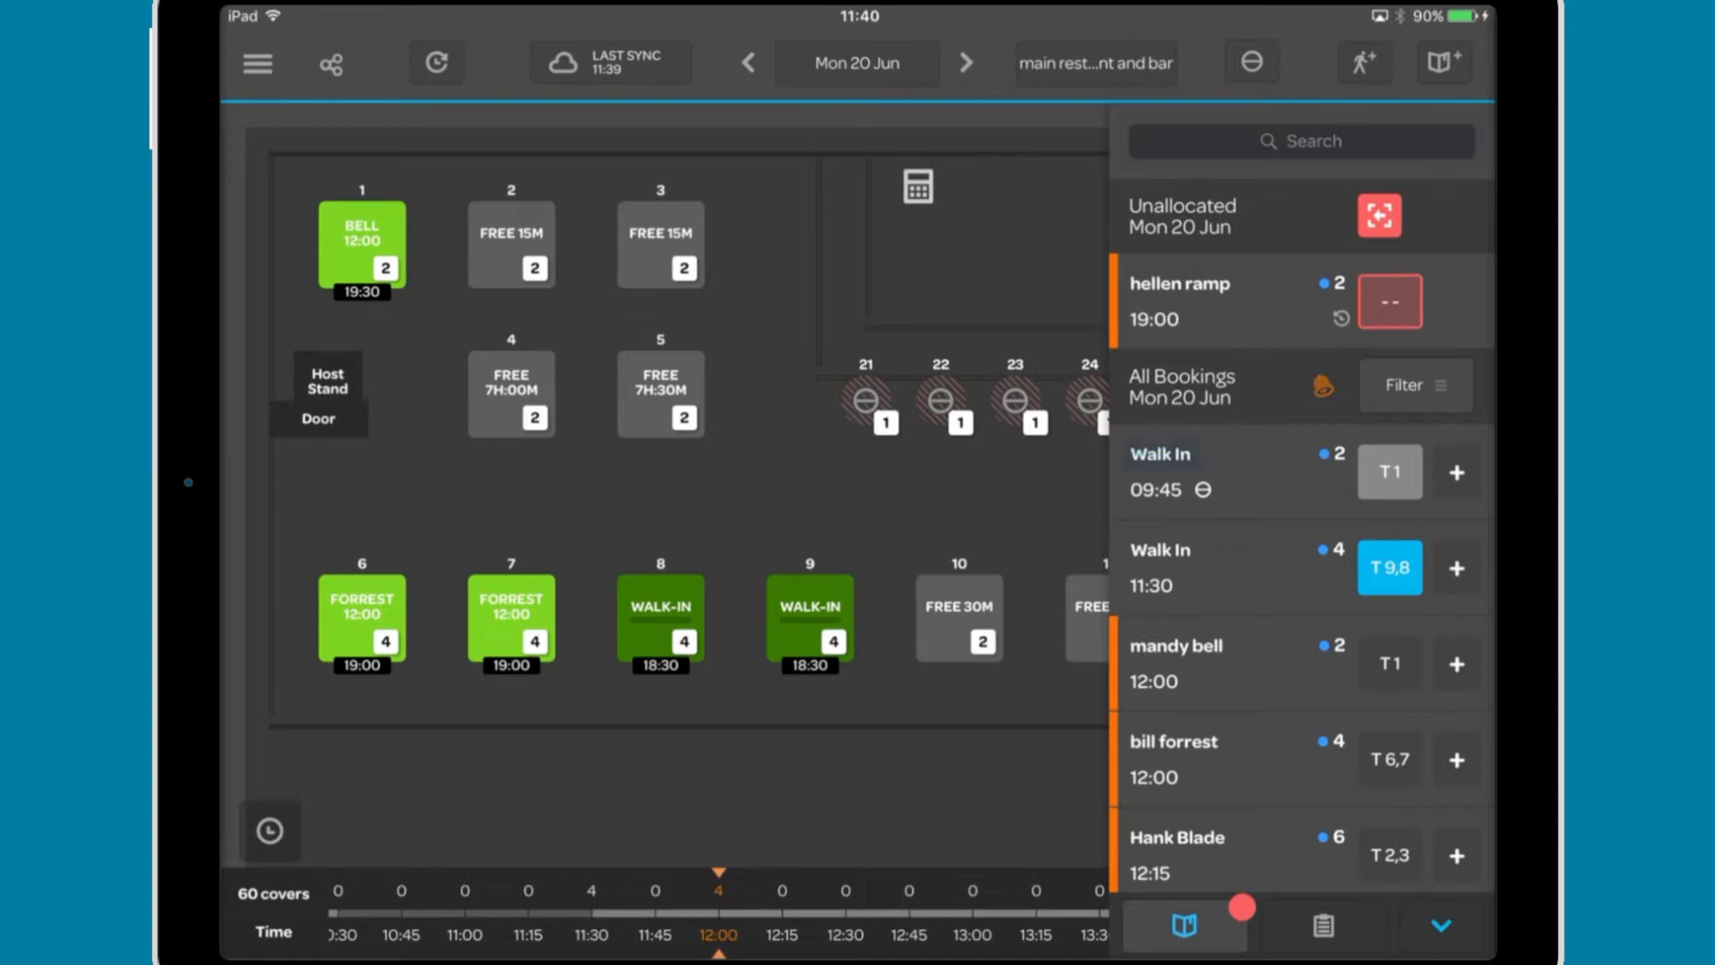
pyautogui.click(1154, 490)
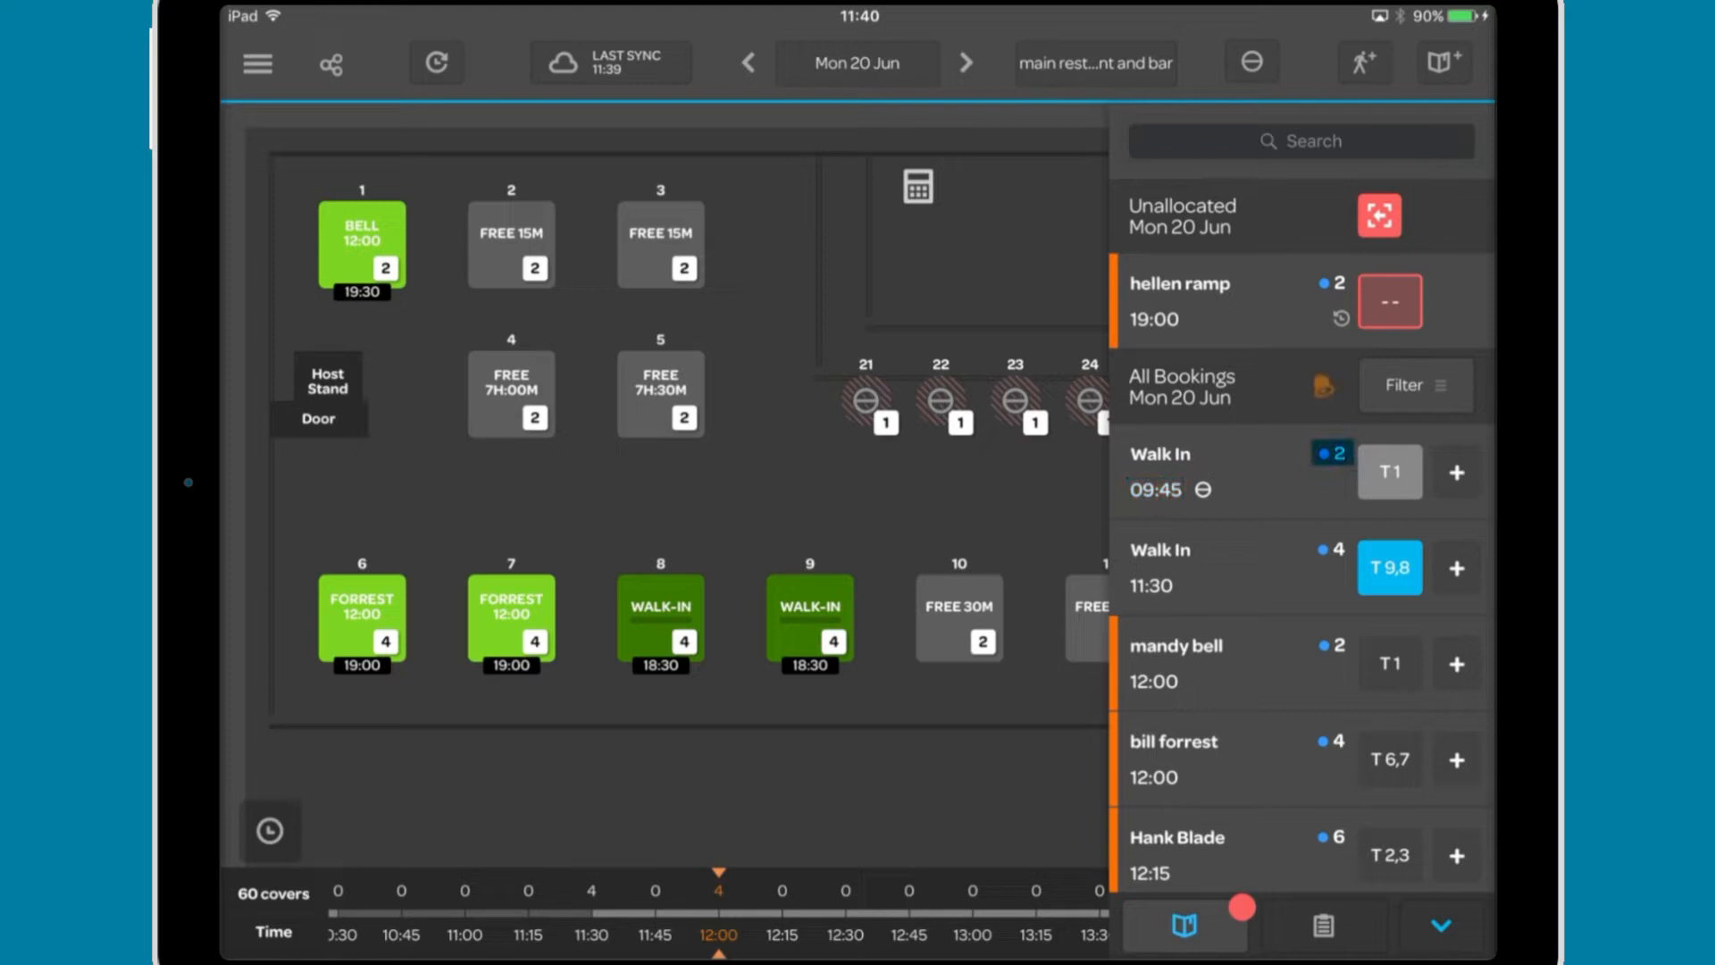
pyautogui.click(1390, 472)
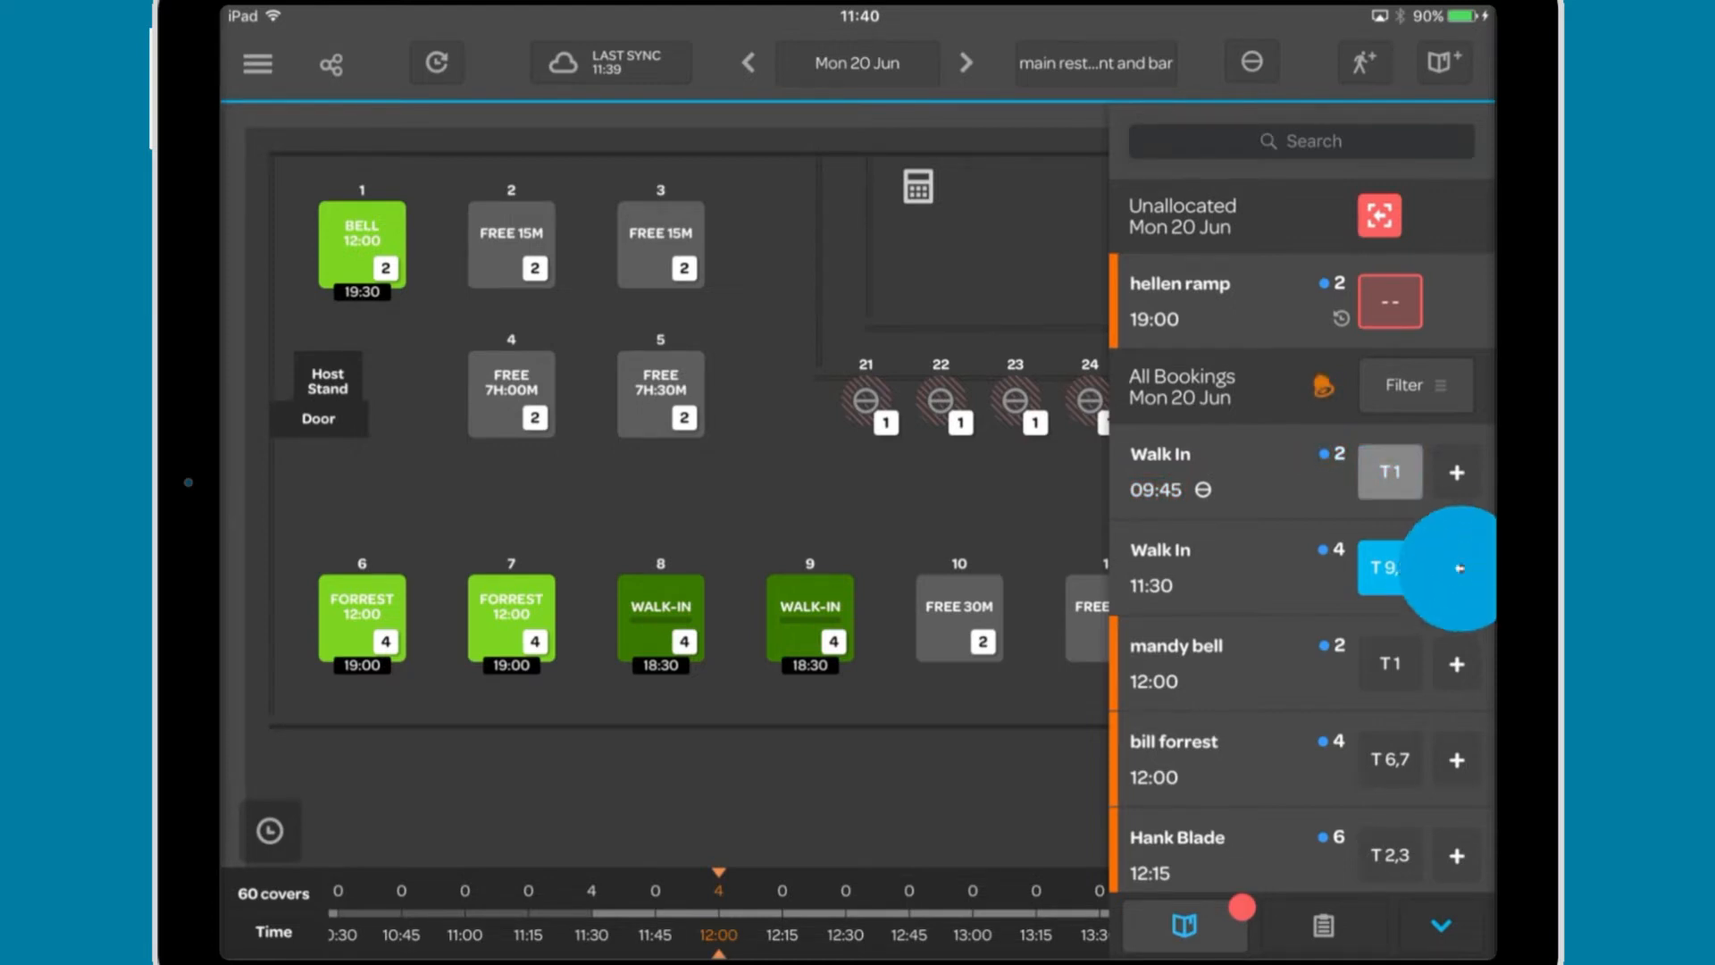
pyautogui.click(1390, 566)
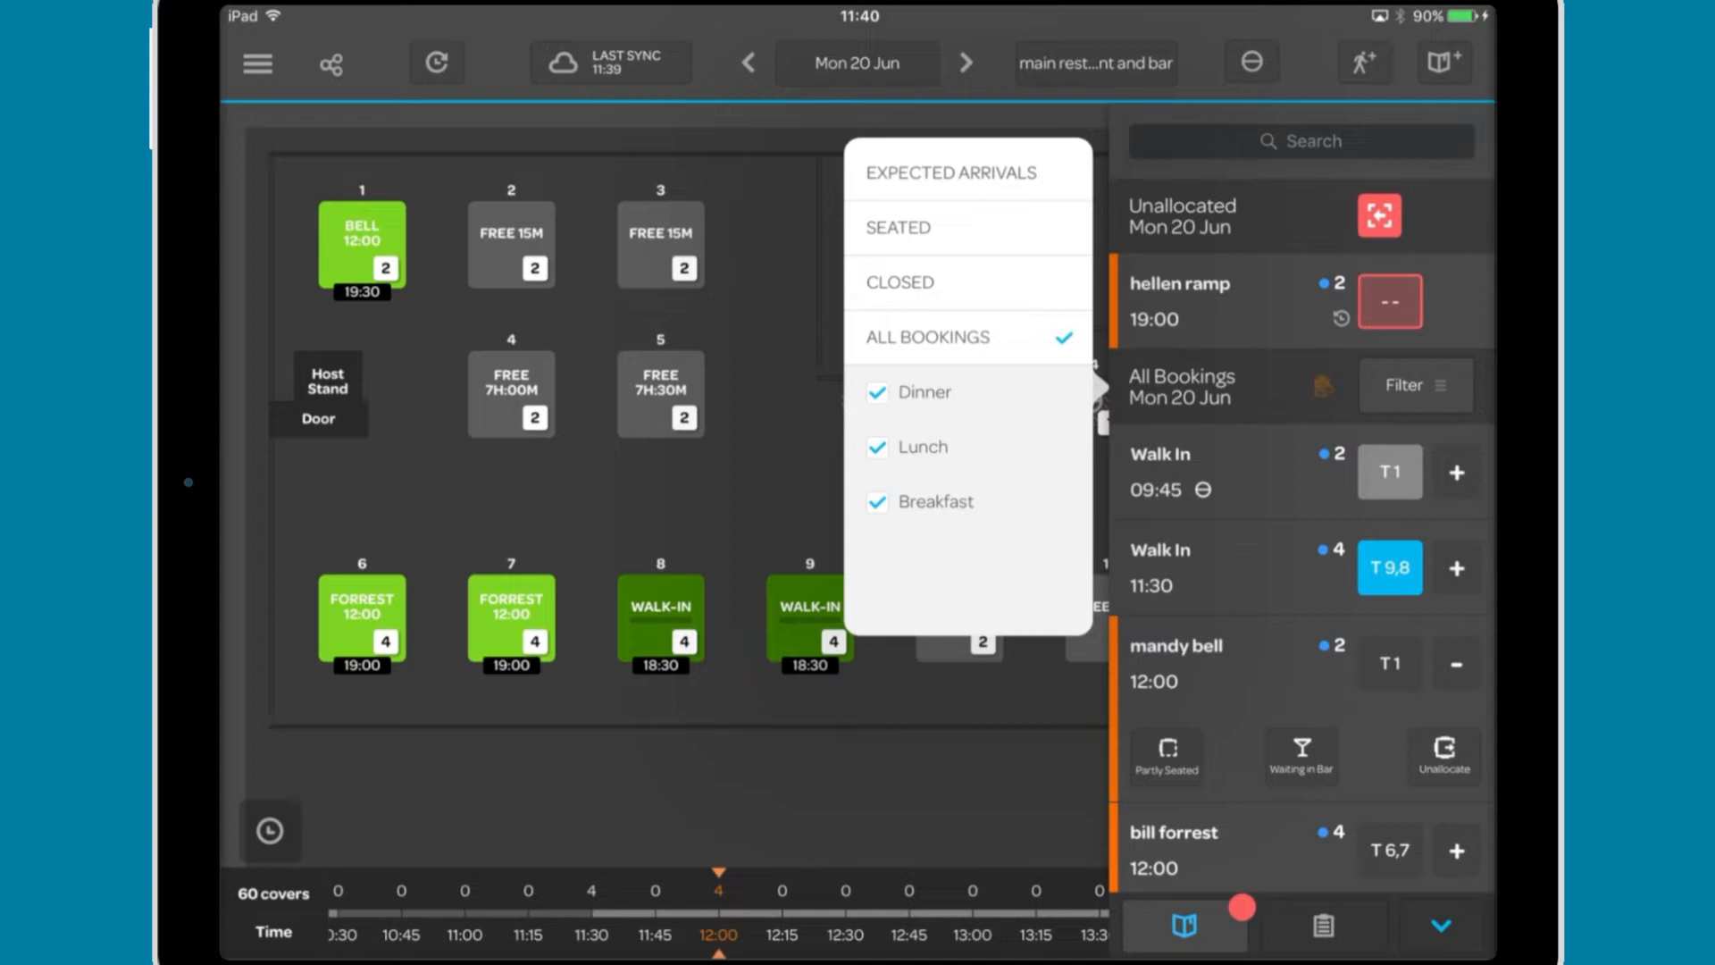
# - Dismiss the filters and show the seating status options for the 12:00 booking for two
pyautogui.click(967, 173)
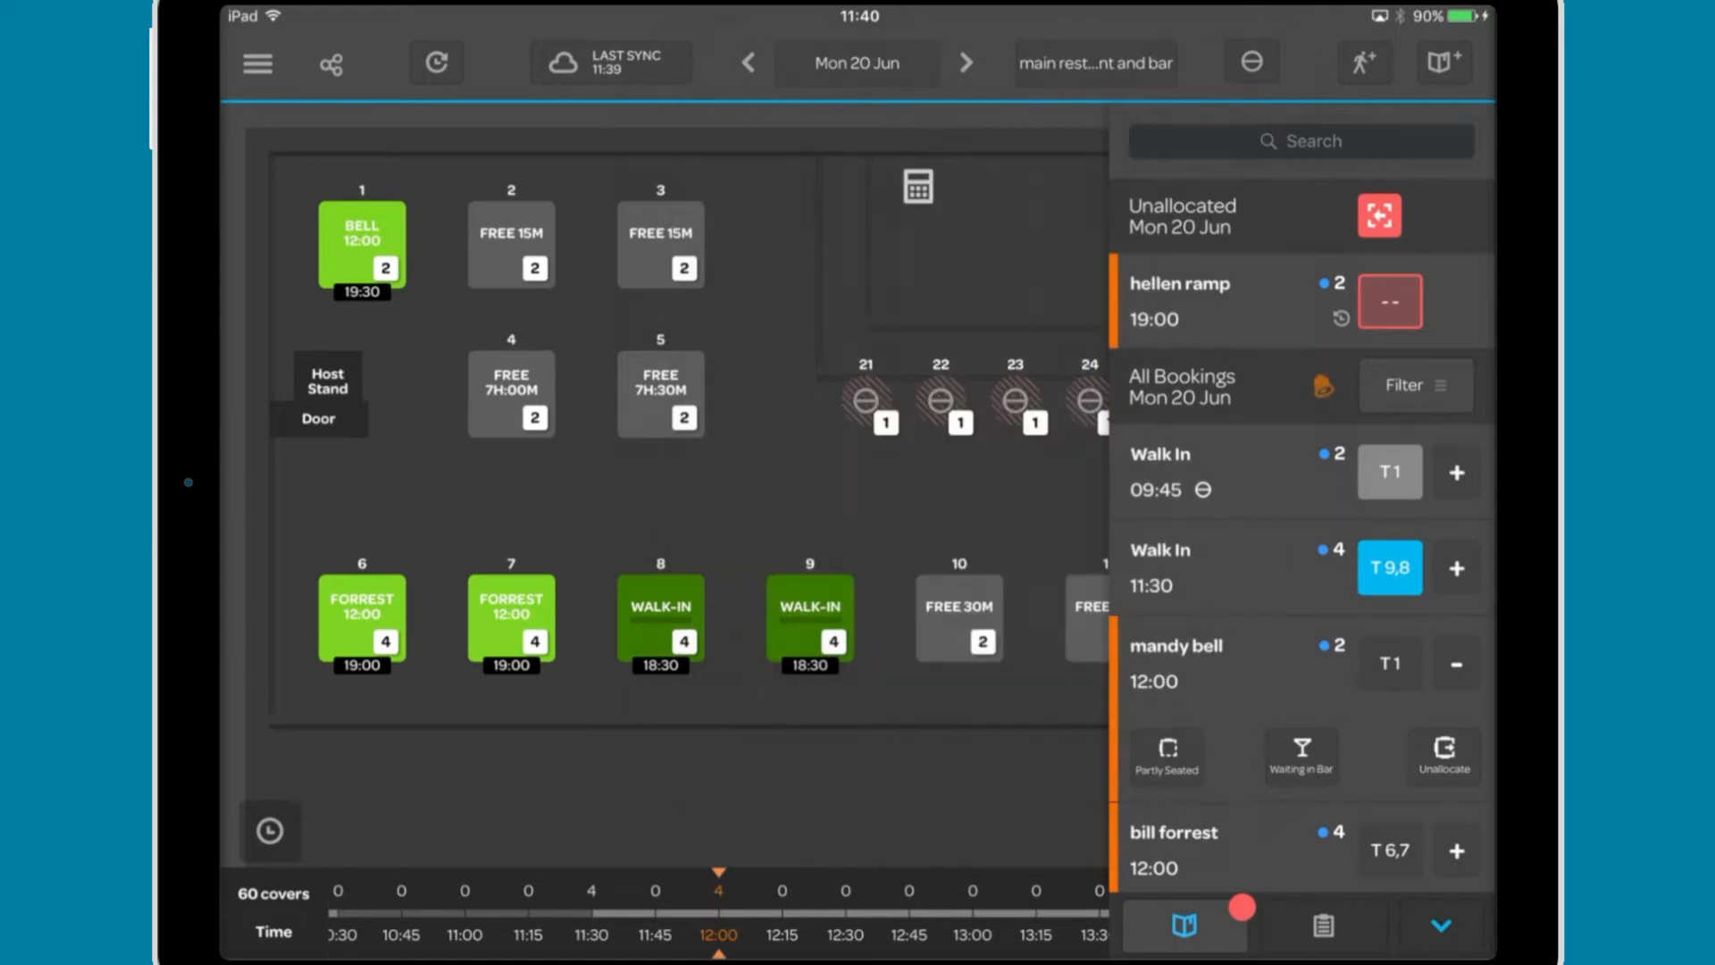
pyautogui.click(1176, 661)
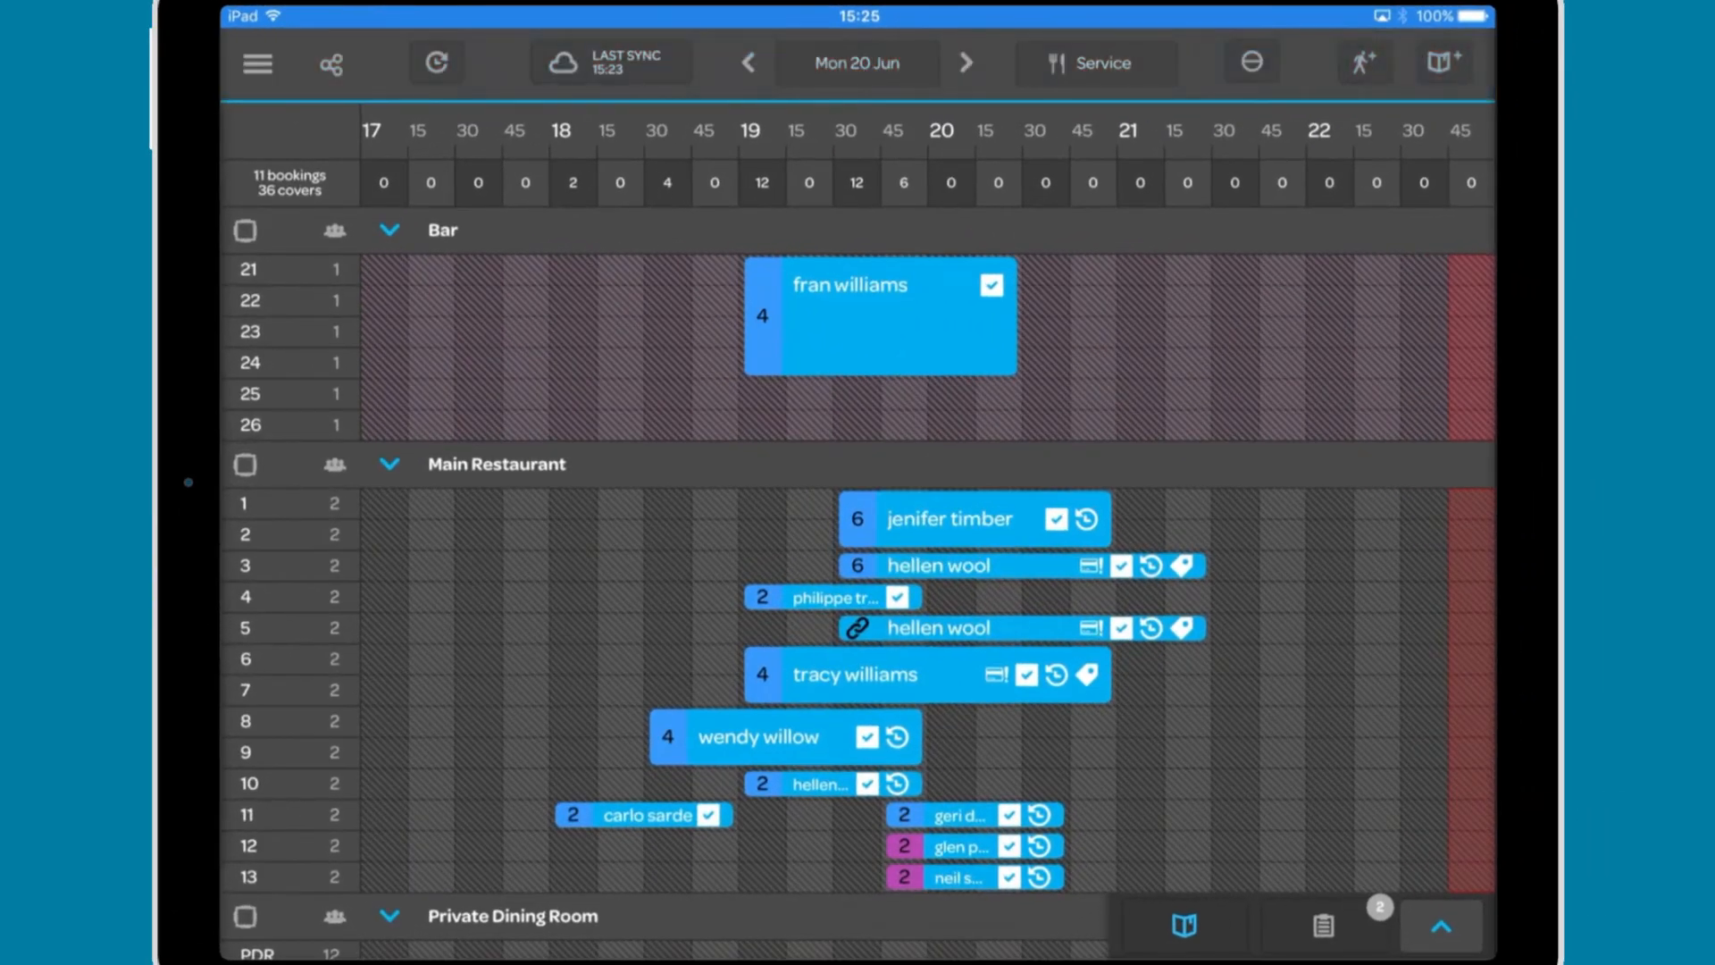
# - Switch to The Tern restaurant and view its Cancellations list from the menu
pyautogui.click(258, 63)
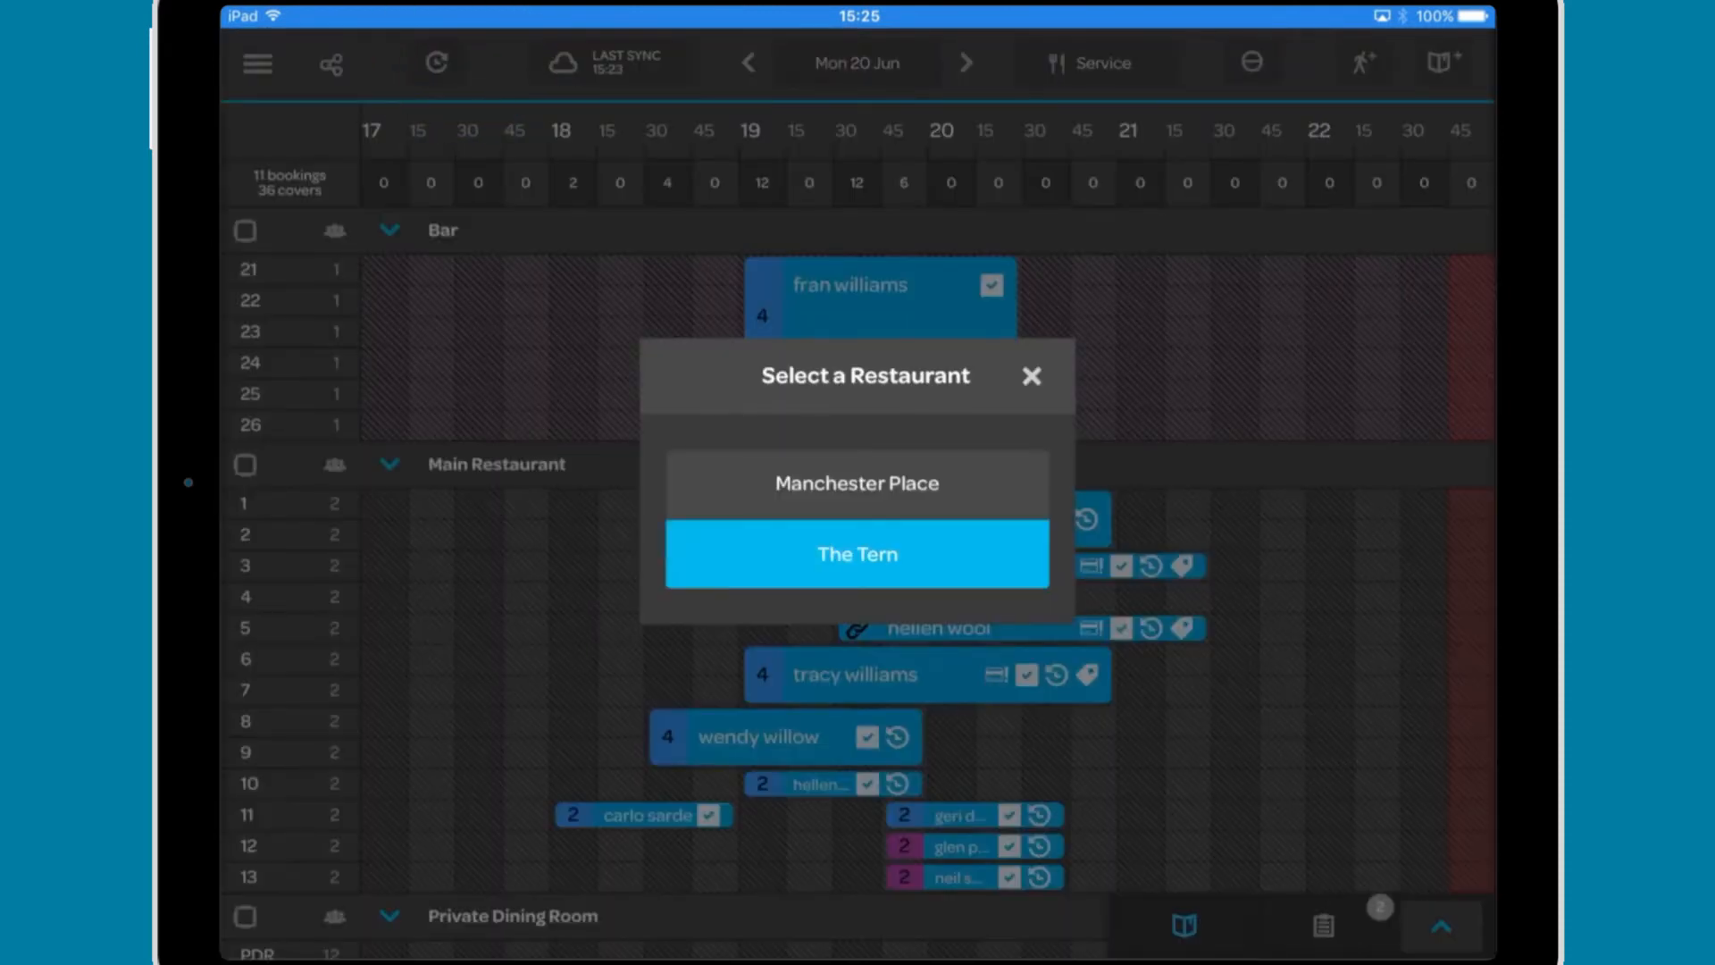
pyautogui.click(856, 554)
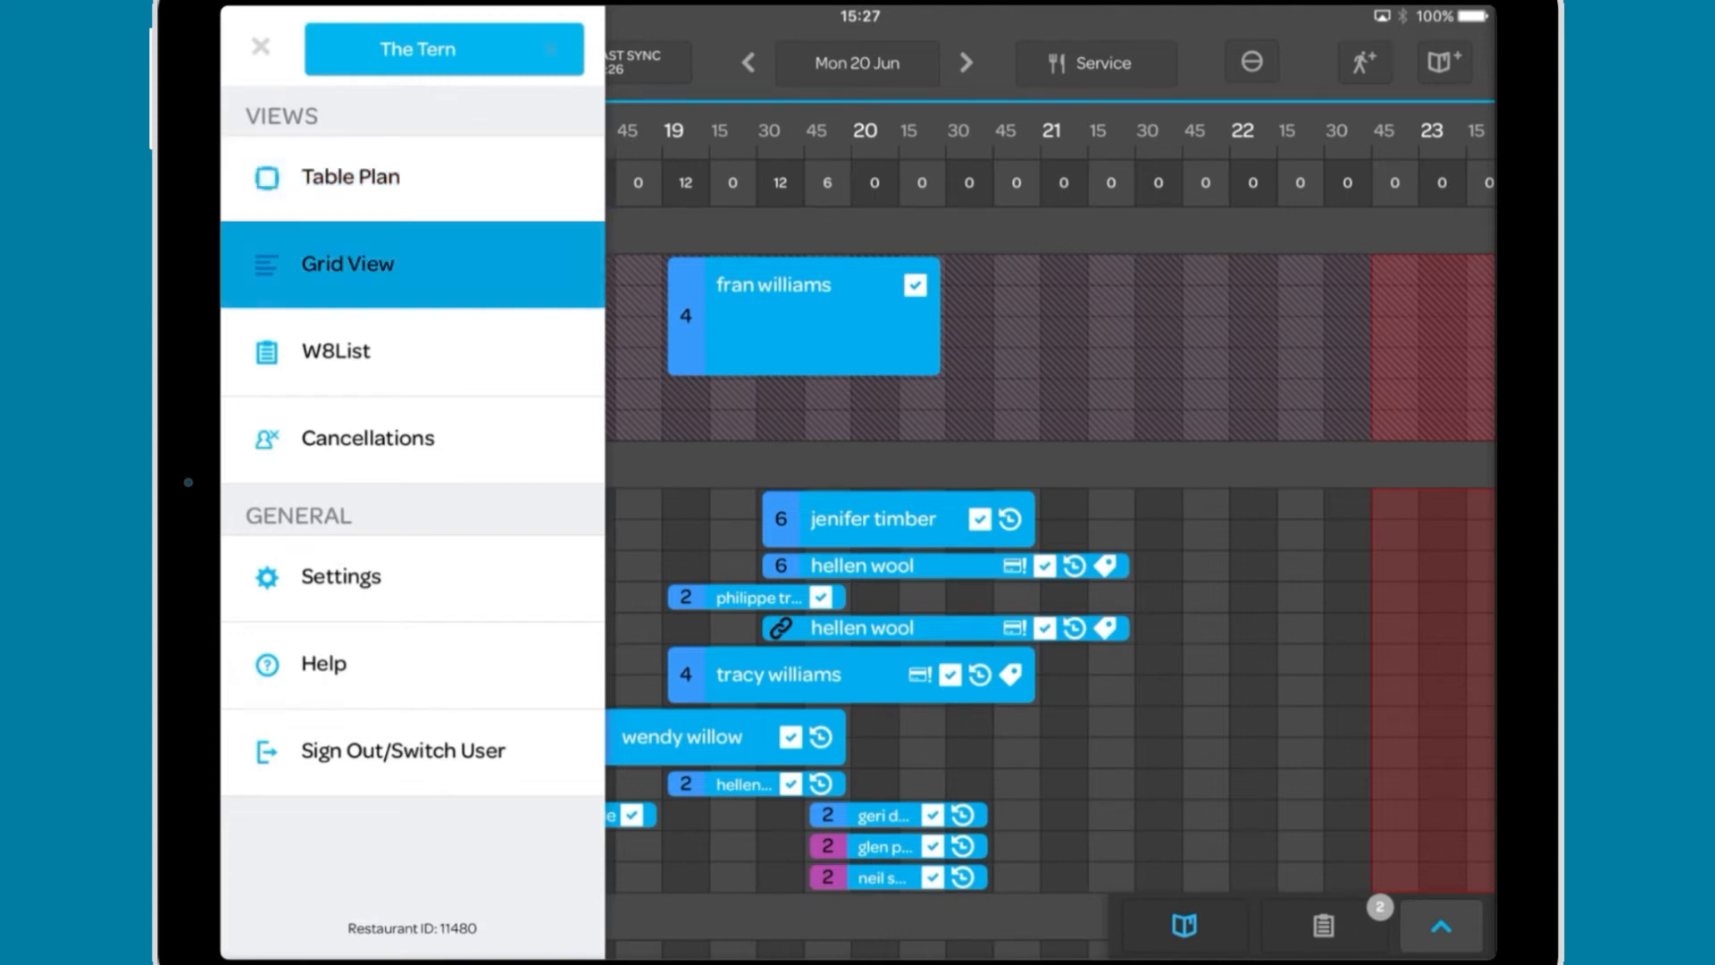
pyautogui.click(350, 177)
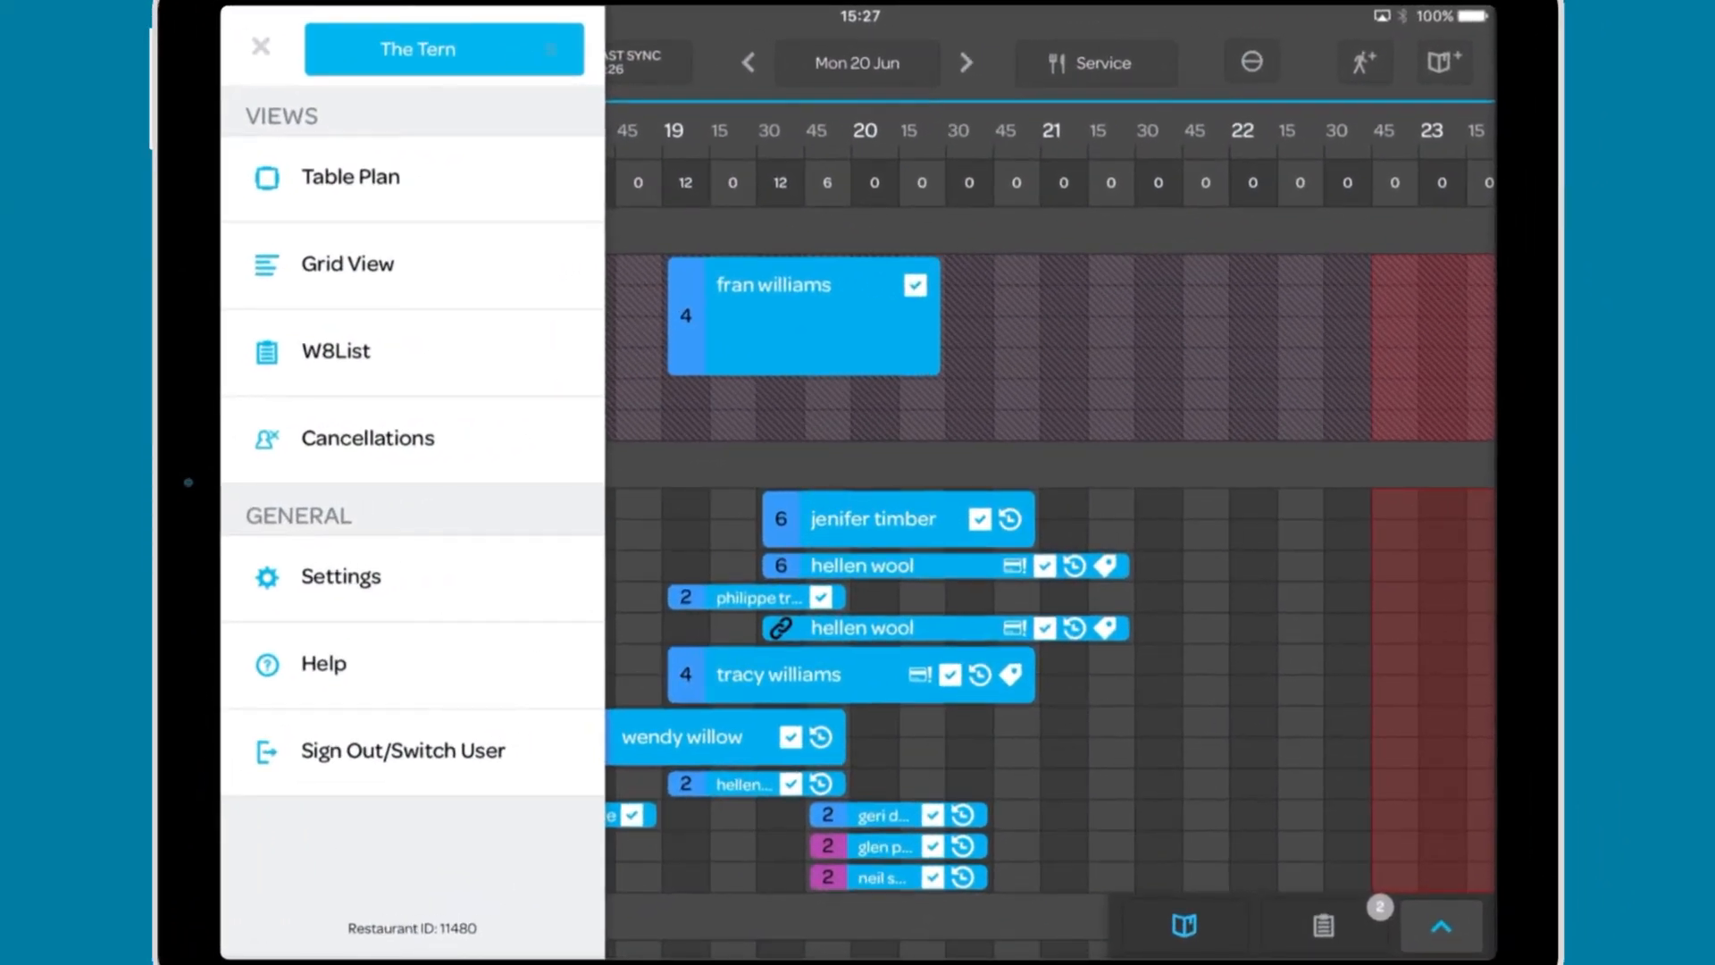
pyautogui.click(369, 438)
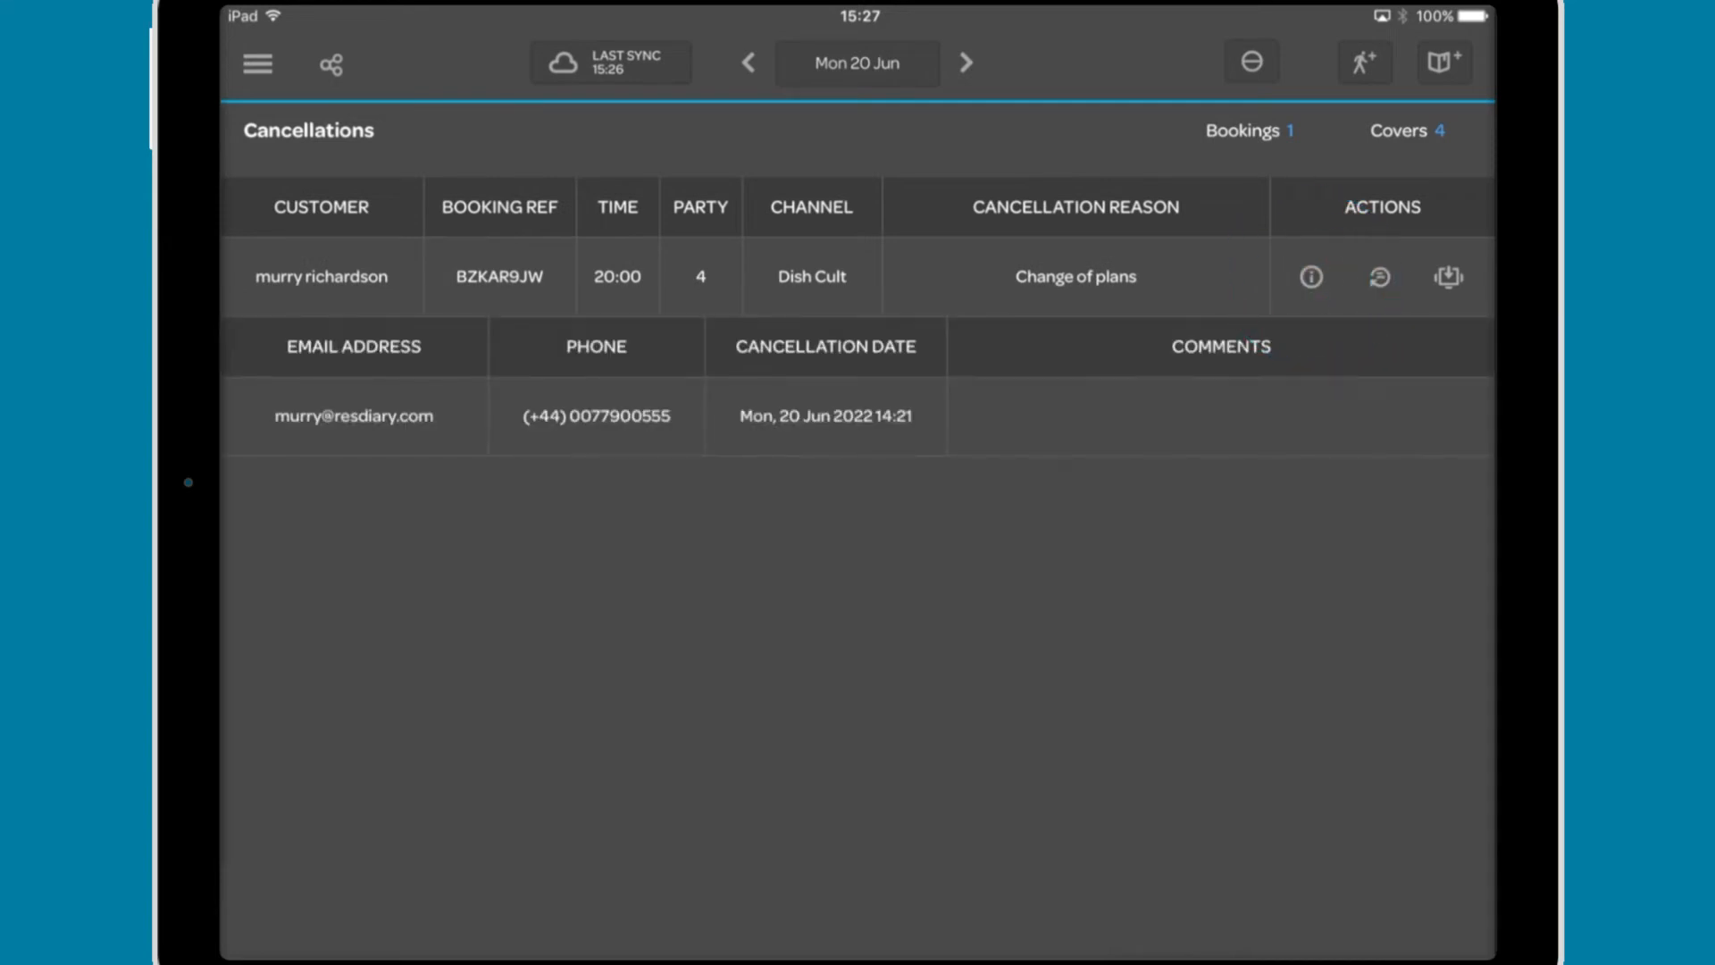
pyautogui.click(1380, 275)
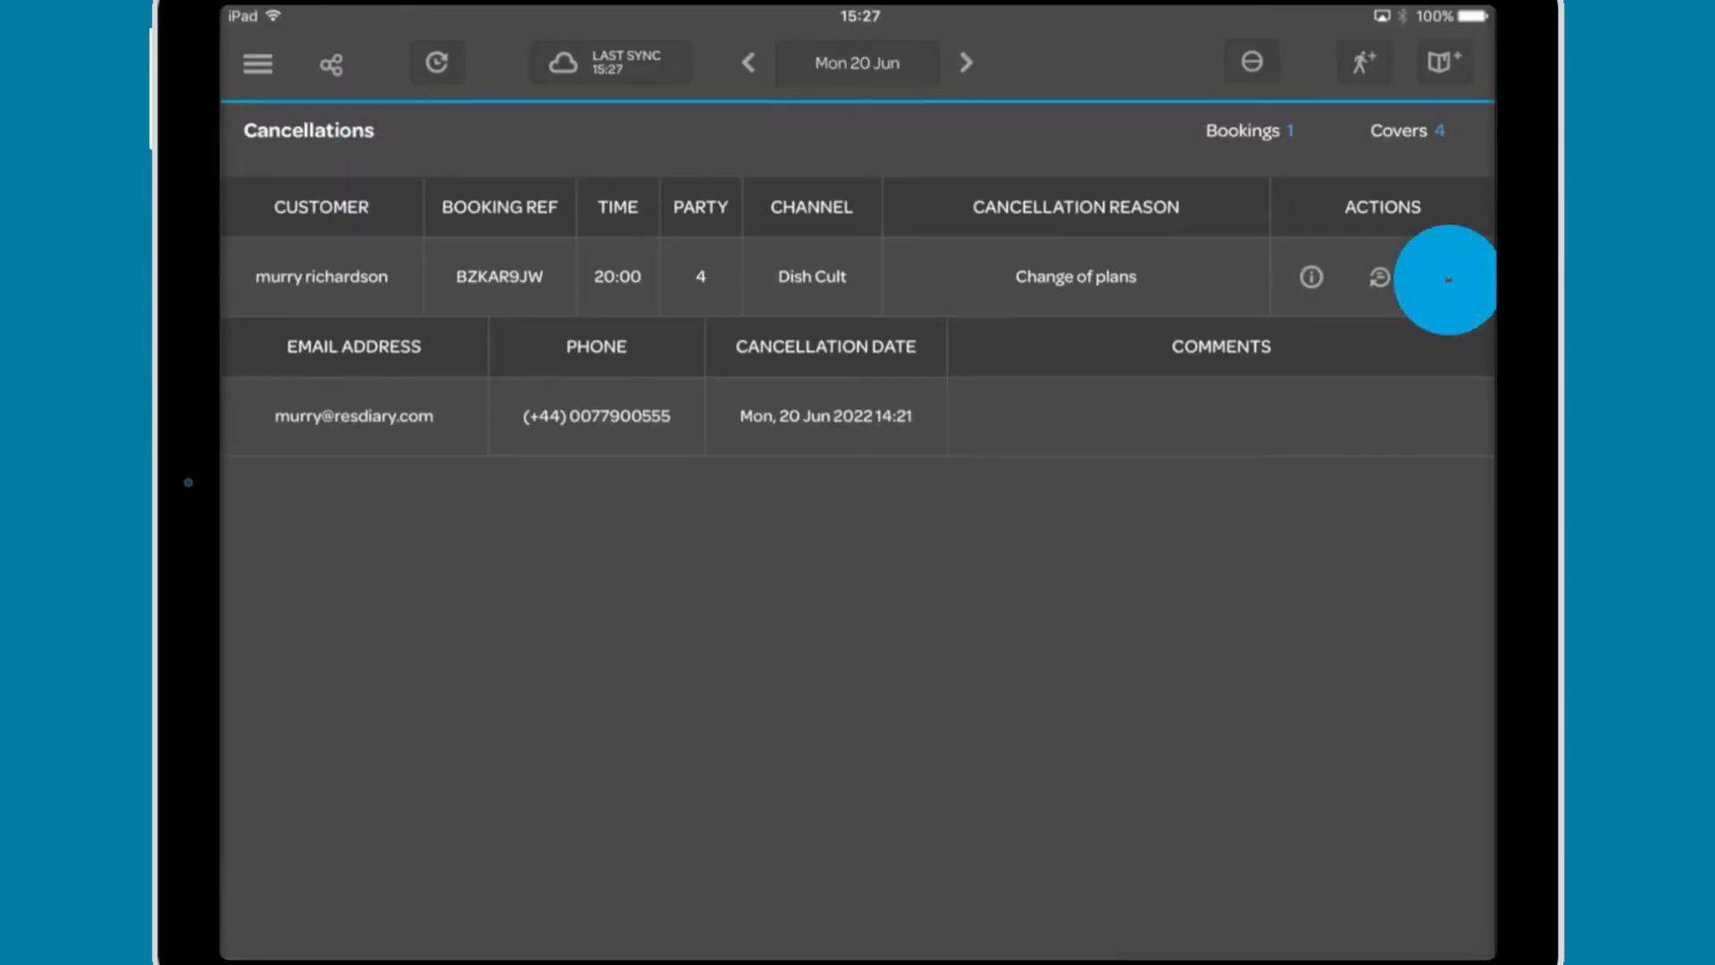
pyautogui.click(1446, 277)
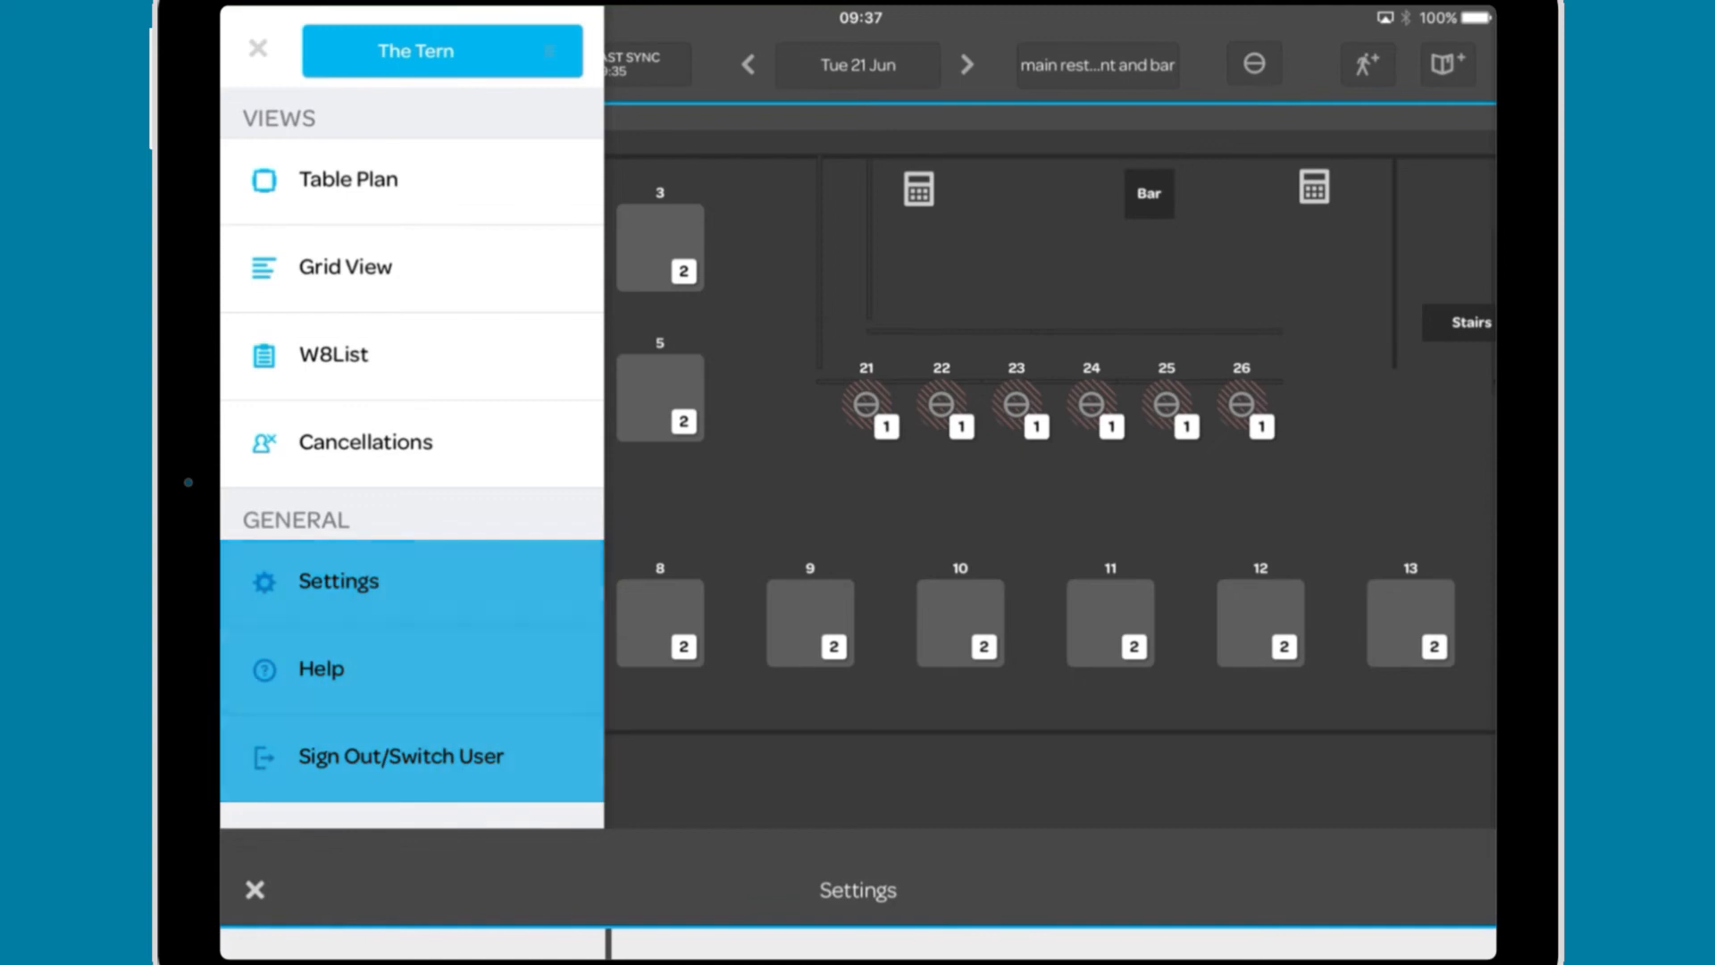
# - Review Settings sections Preferences, Users, Chit Printing and Info, then move on to Help
pyautogui.click(338, 579)
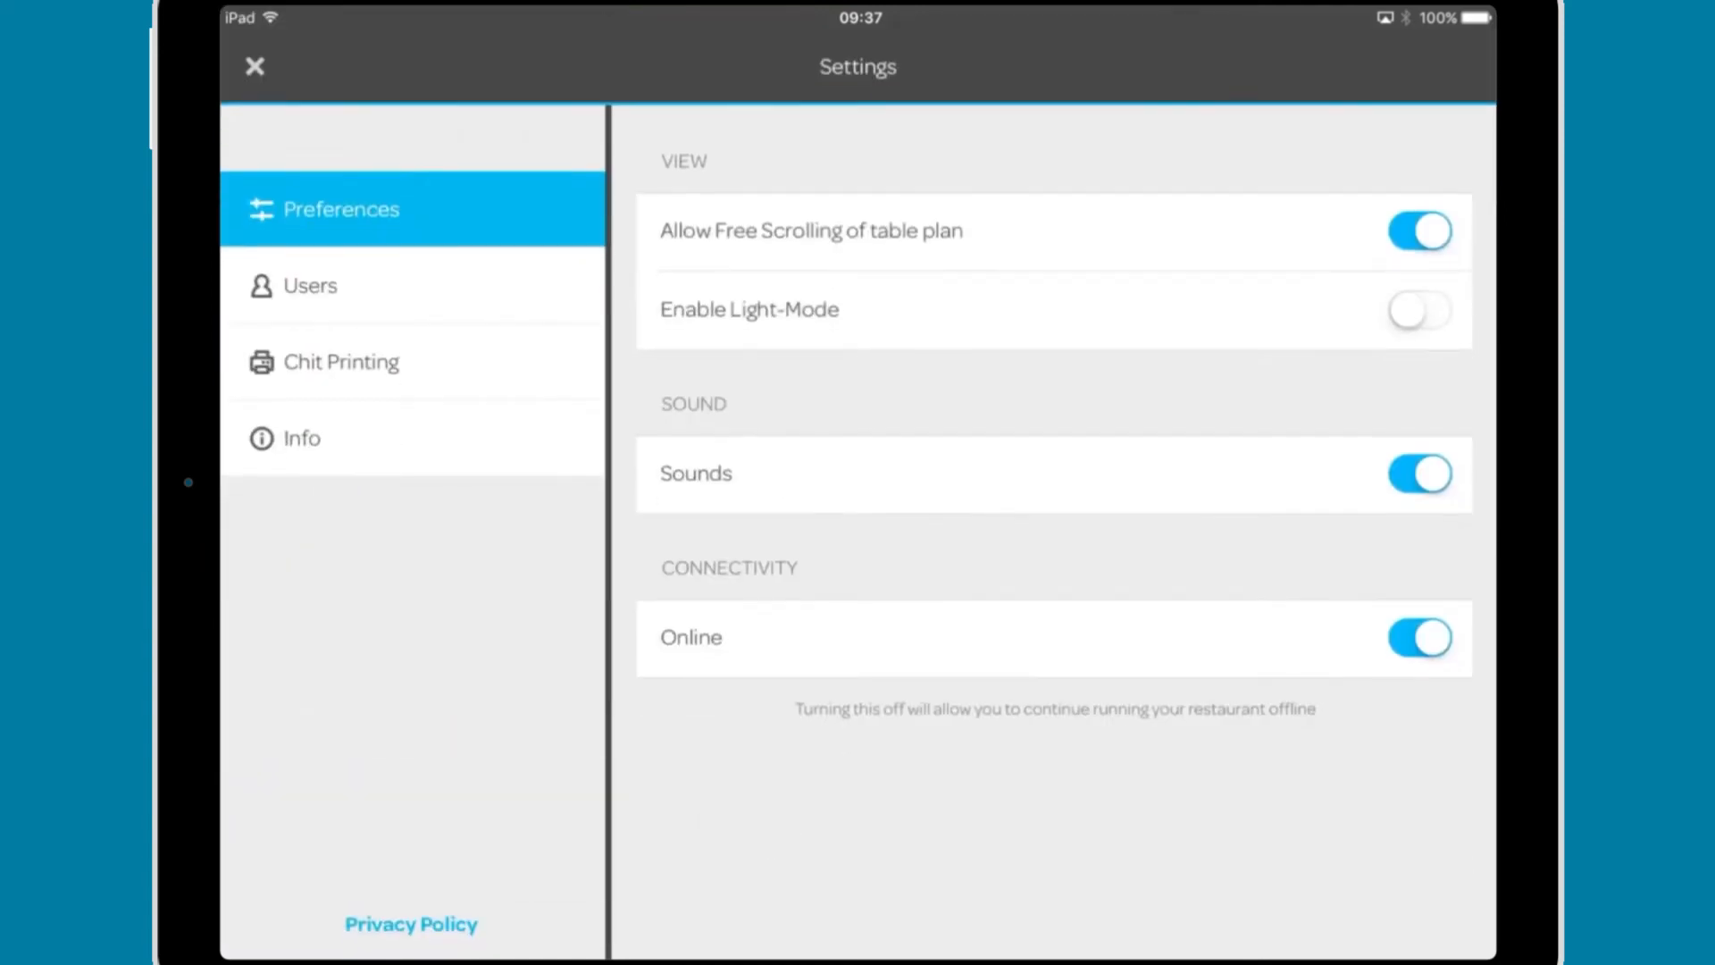
pyautogui.click(309, 286)
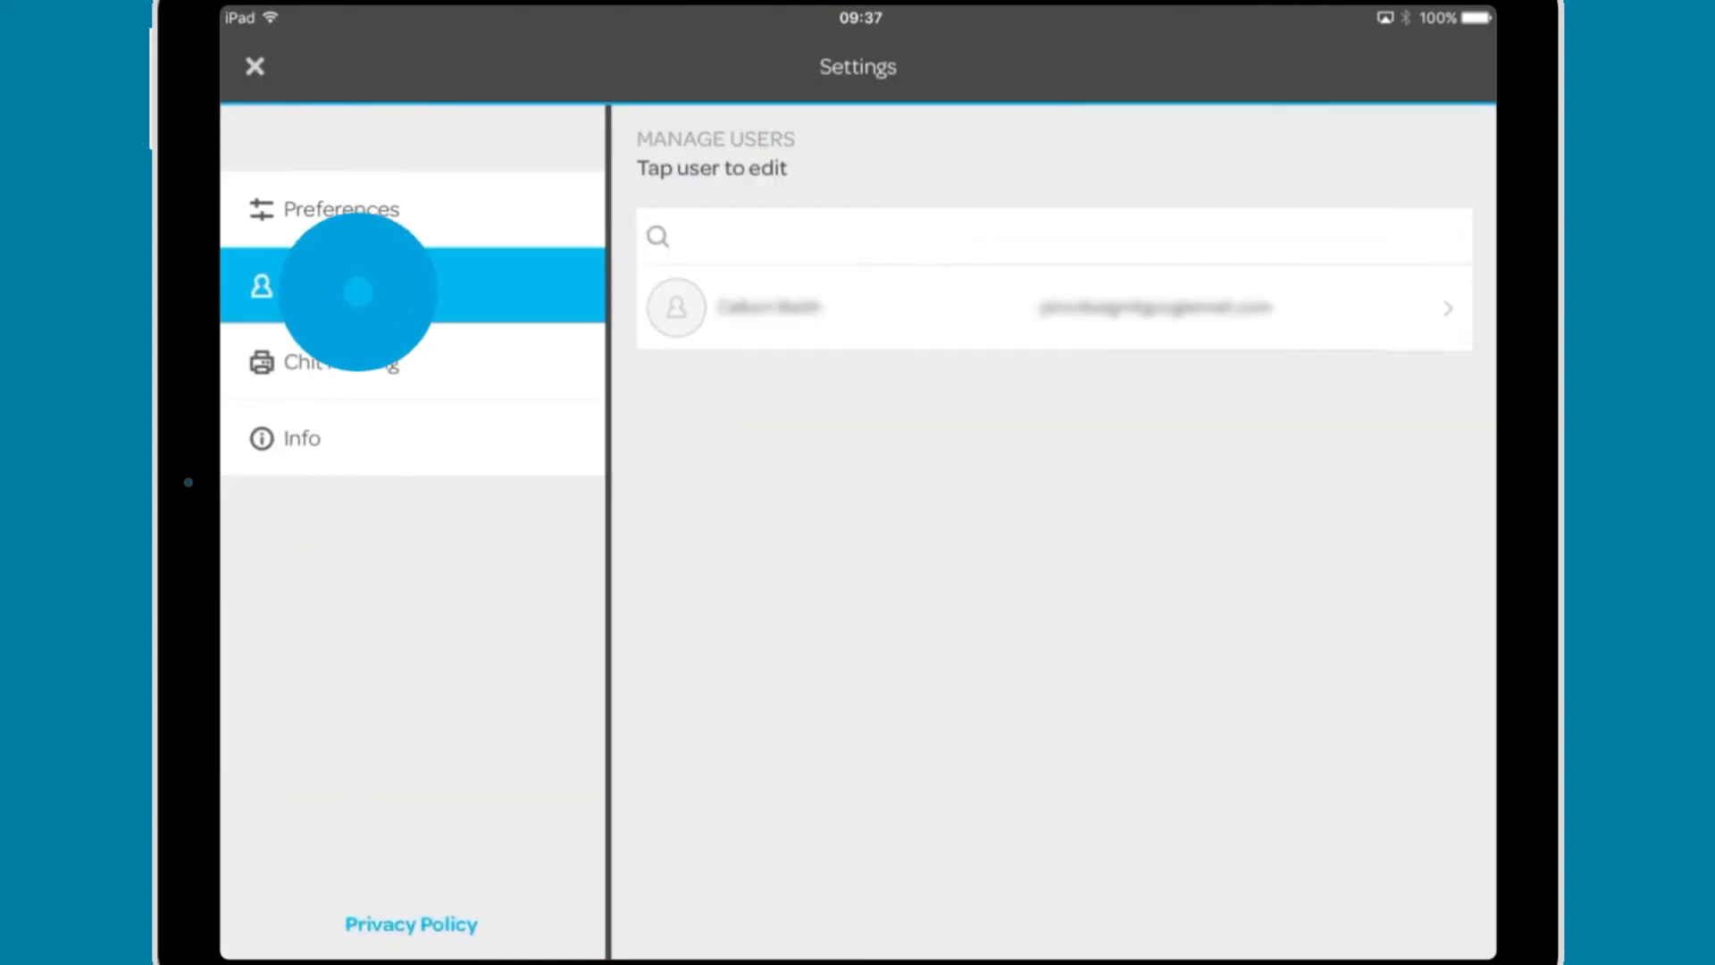
pyautogui.click(340, 361)
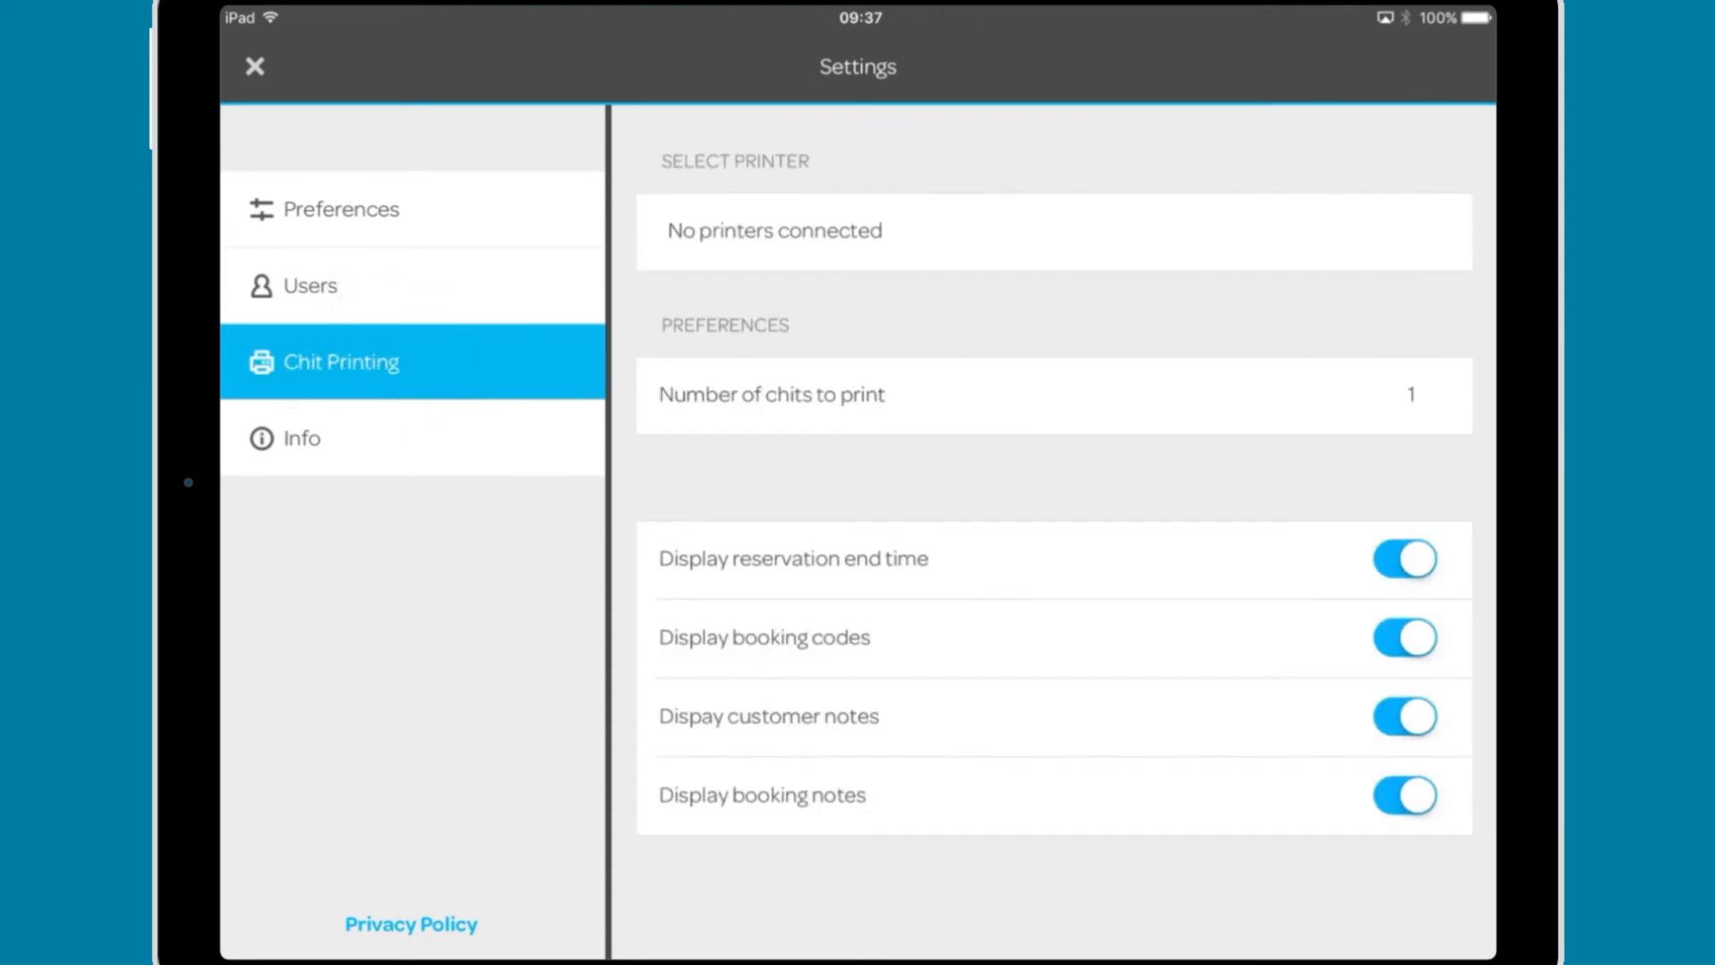
pyautogui.click(300, 437)
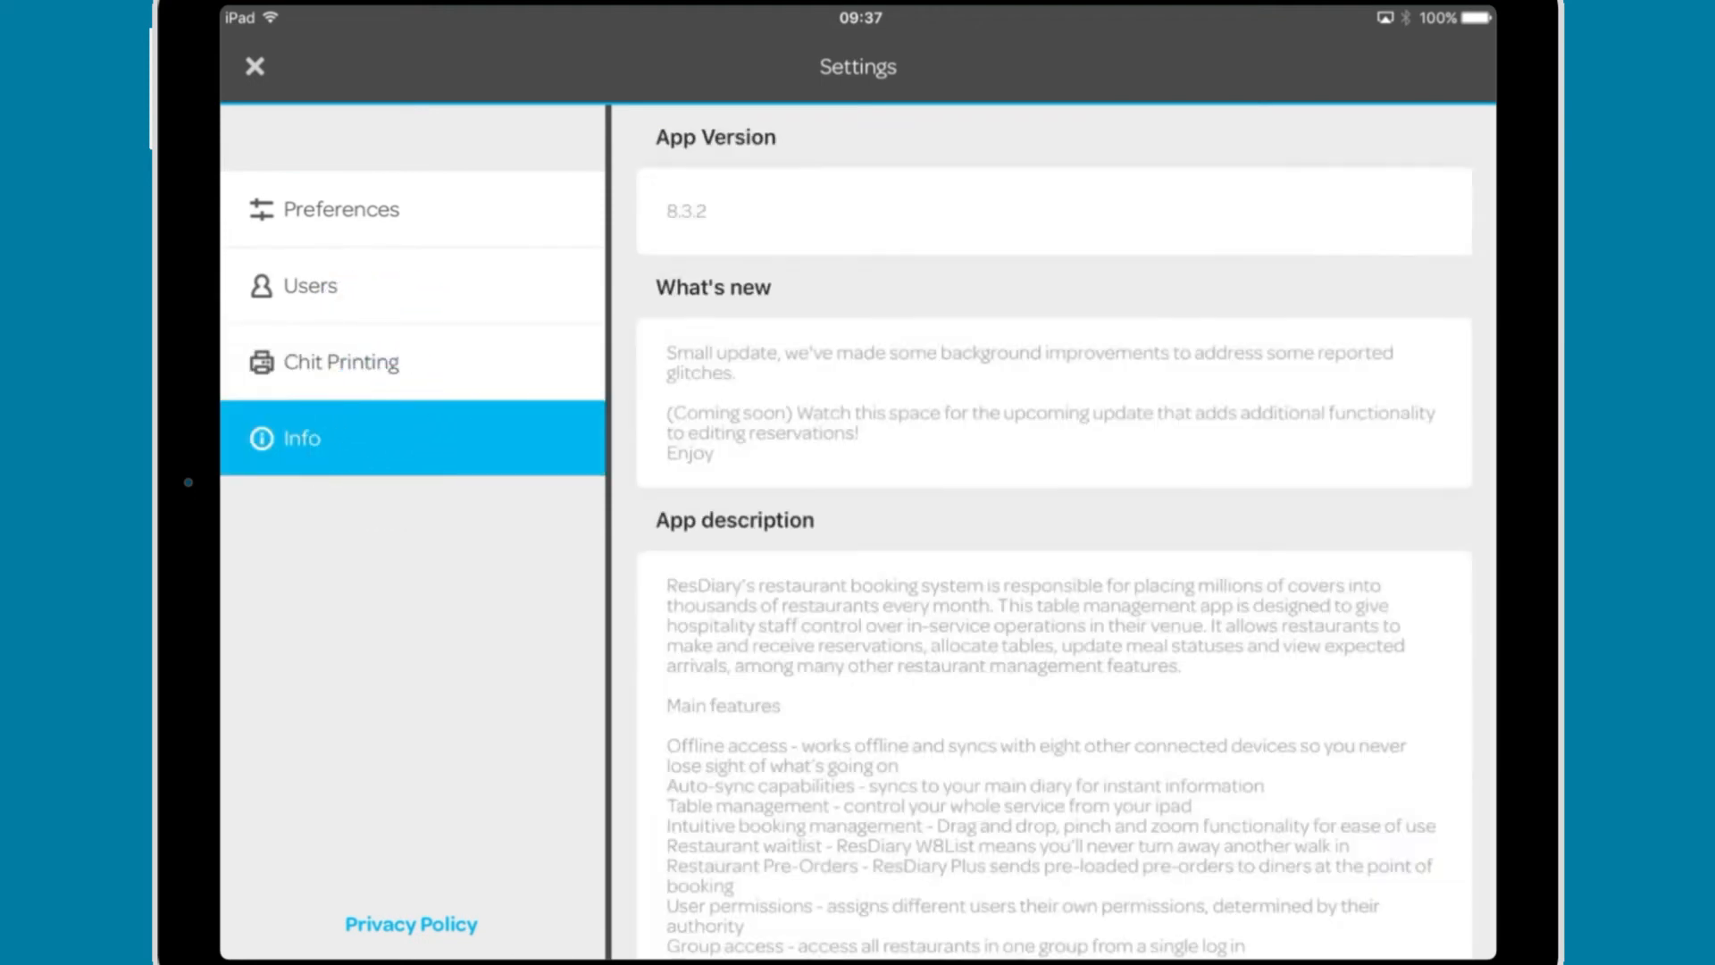
pyautogui.click(411, 924)
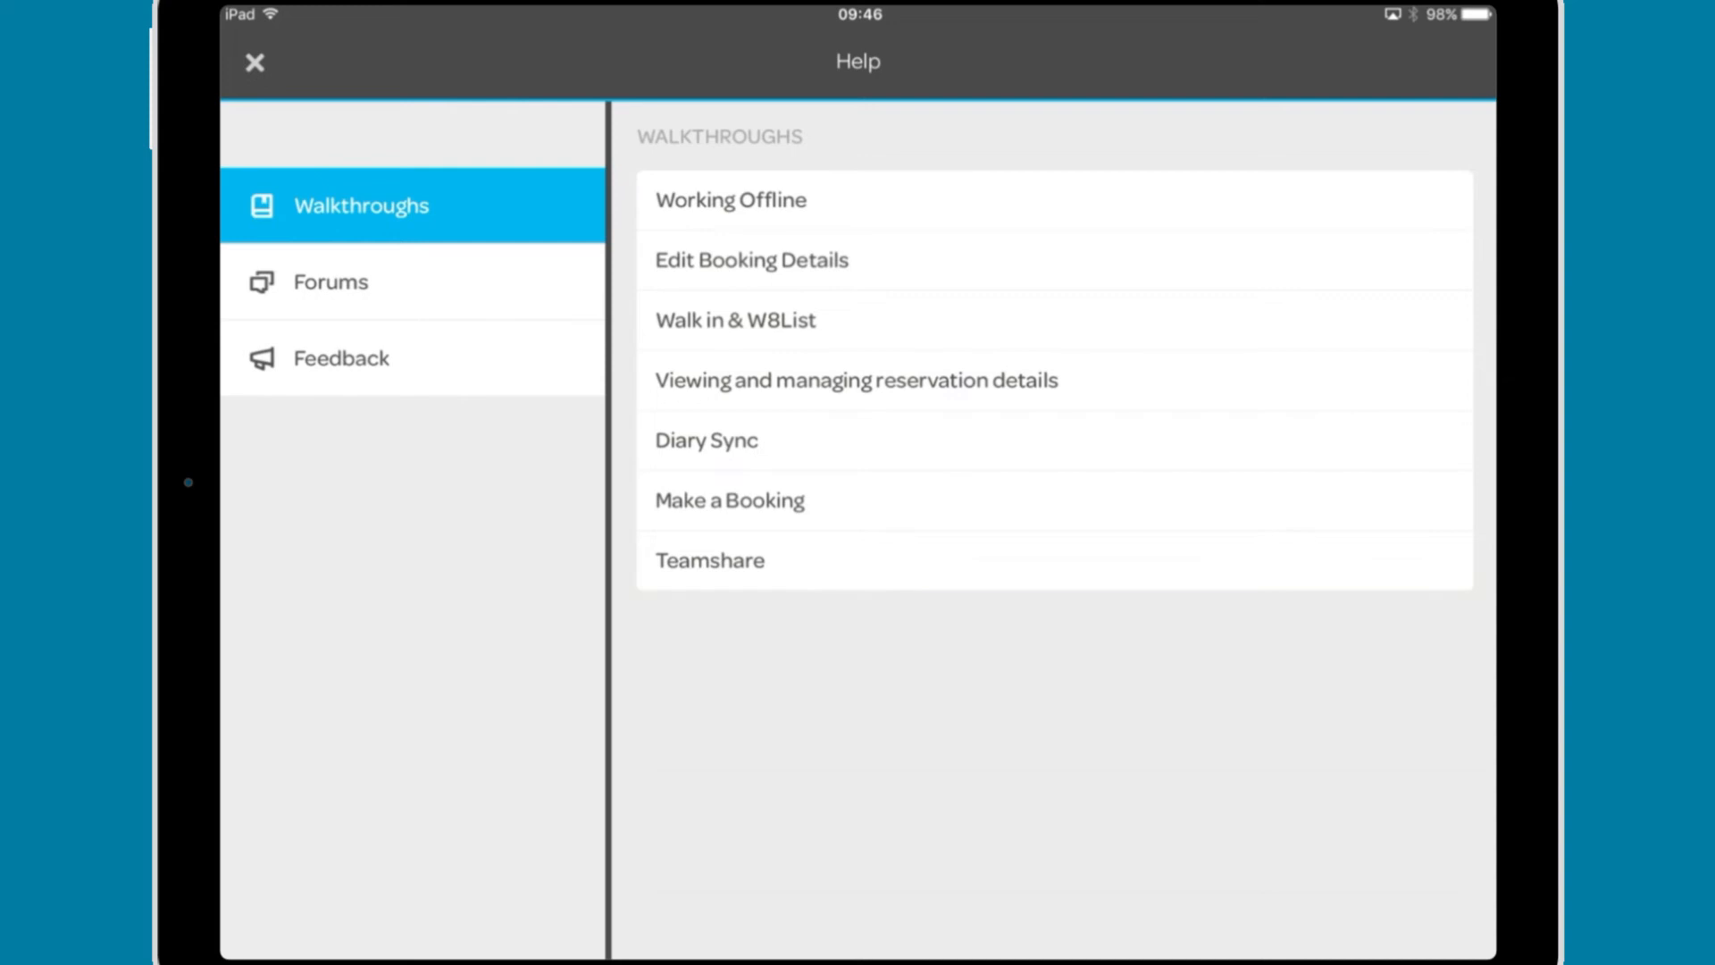
# - Close the Help screen and sign back in to reach the Tuesday 21 June table plan
pyautogui.click(330, 280)
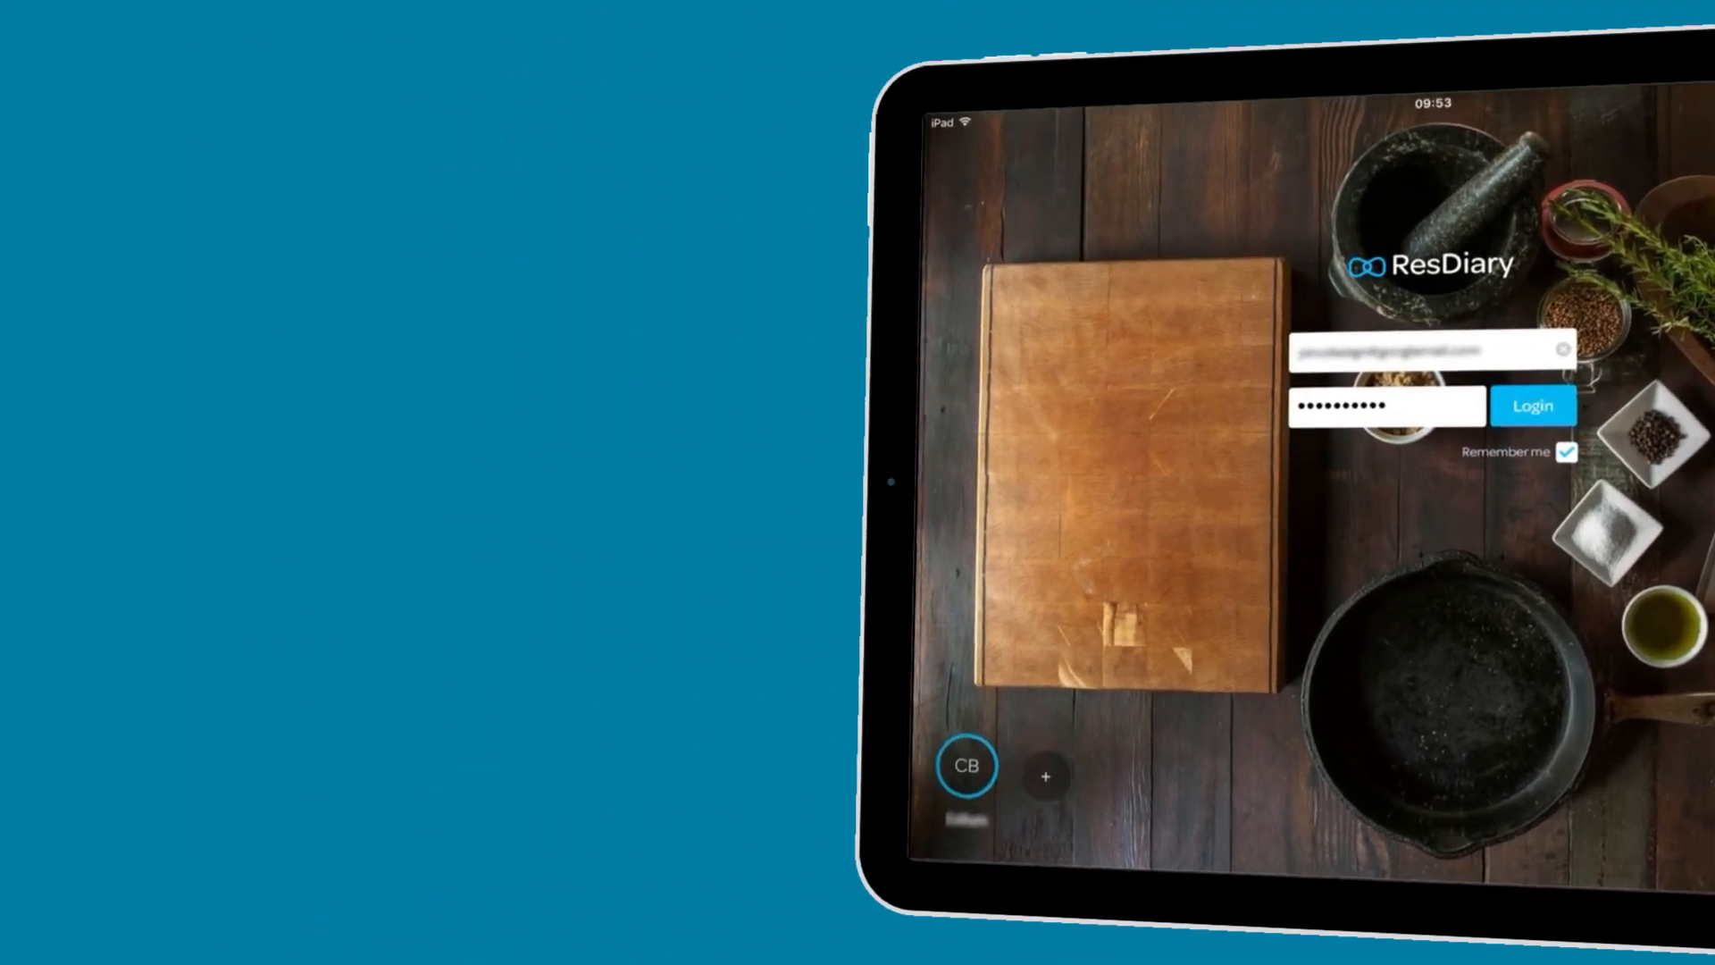
pyautogui.click(1533, 405)
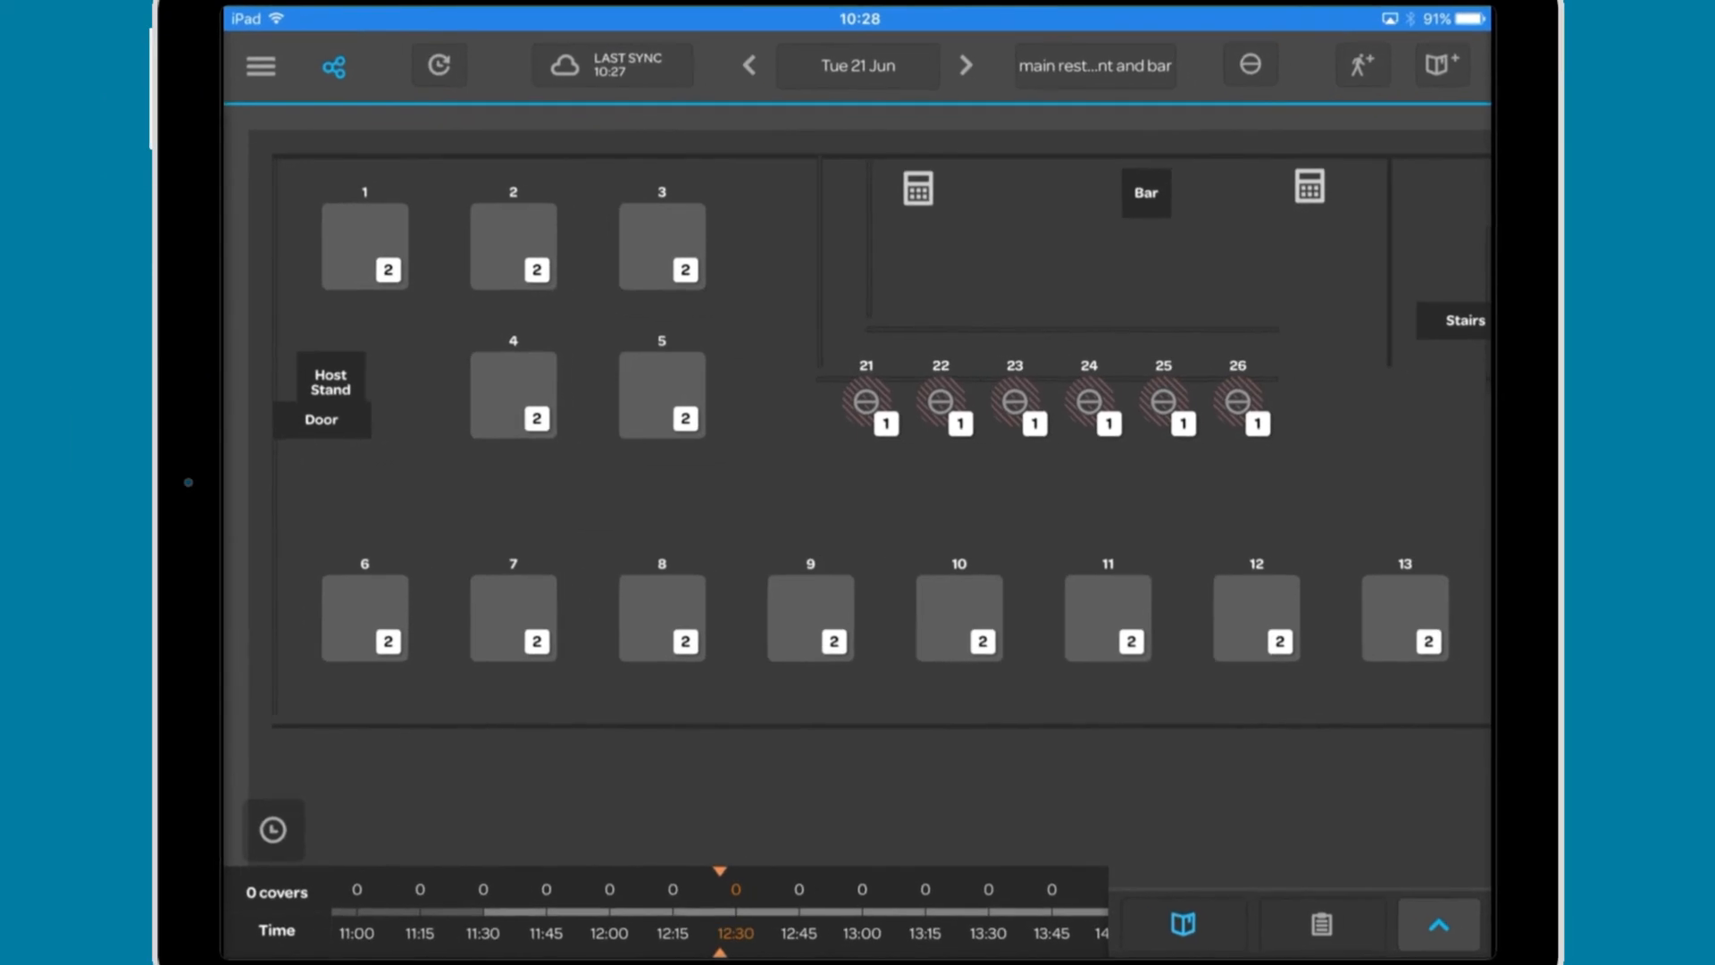
# - Refresh the diary from the top toolbar so the floor plan shows the latest sync time
pyautogui.click(334, 66)
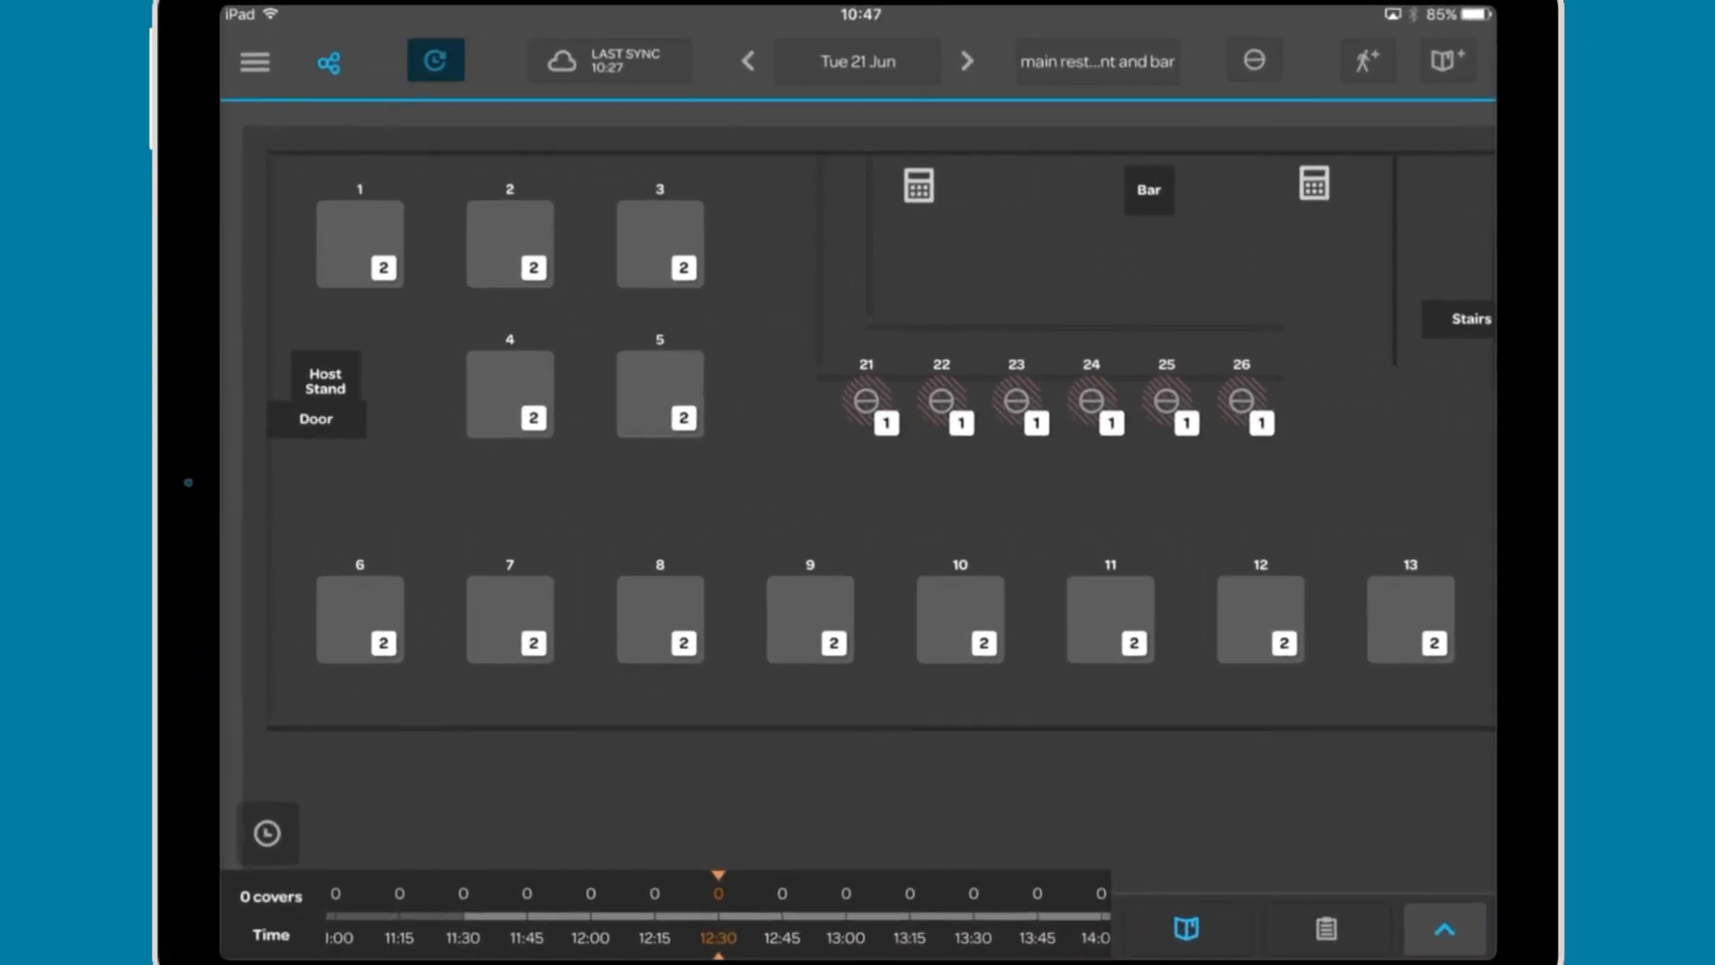
pyautogui.click(436, 61)
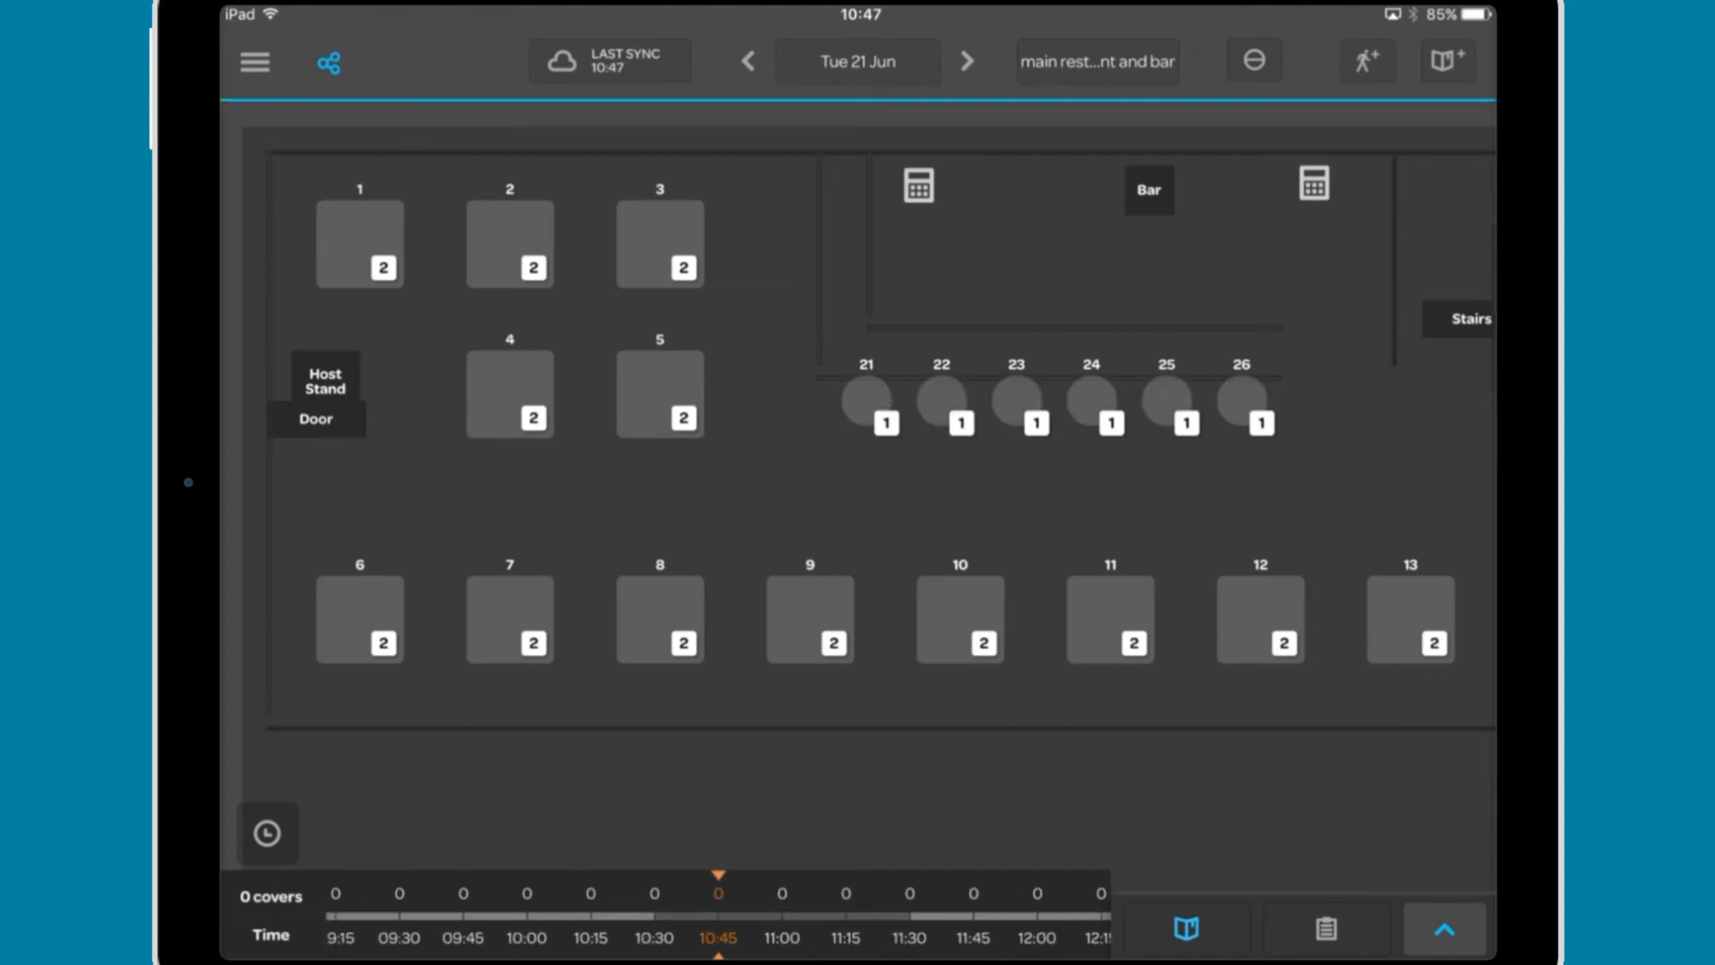
pyautogui.click(1254, 60)
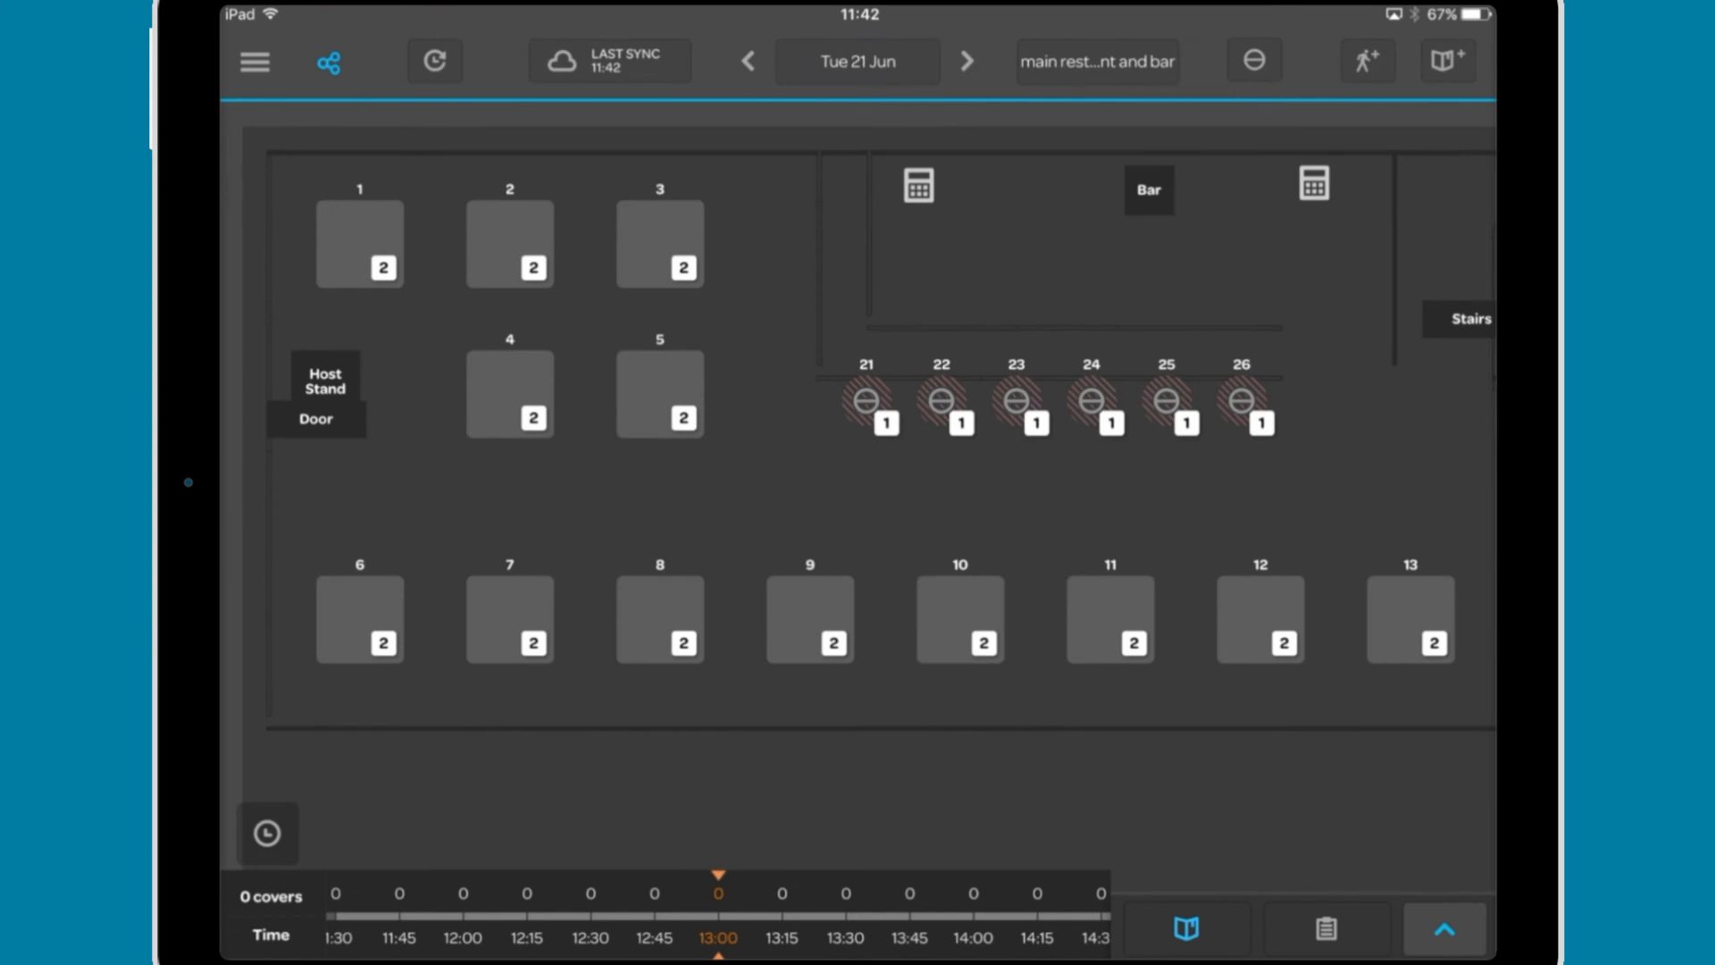
# - Check the date calendar without changing it, then bring up the Select a View floor-plan chooser
pyautogui.click(965, 60)
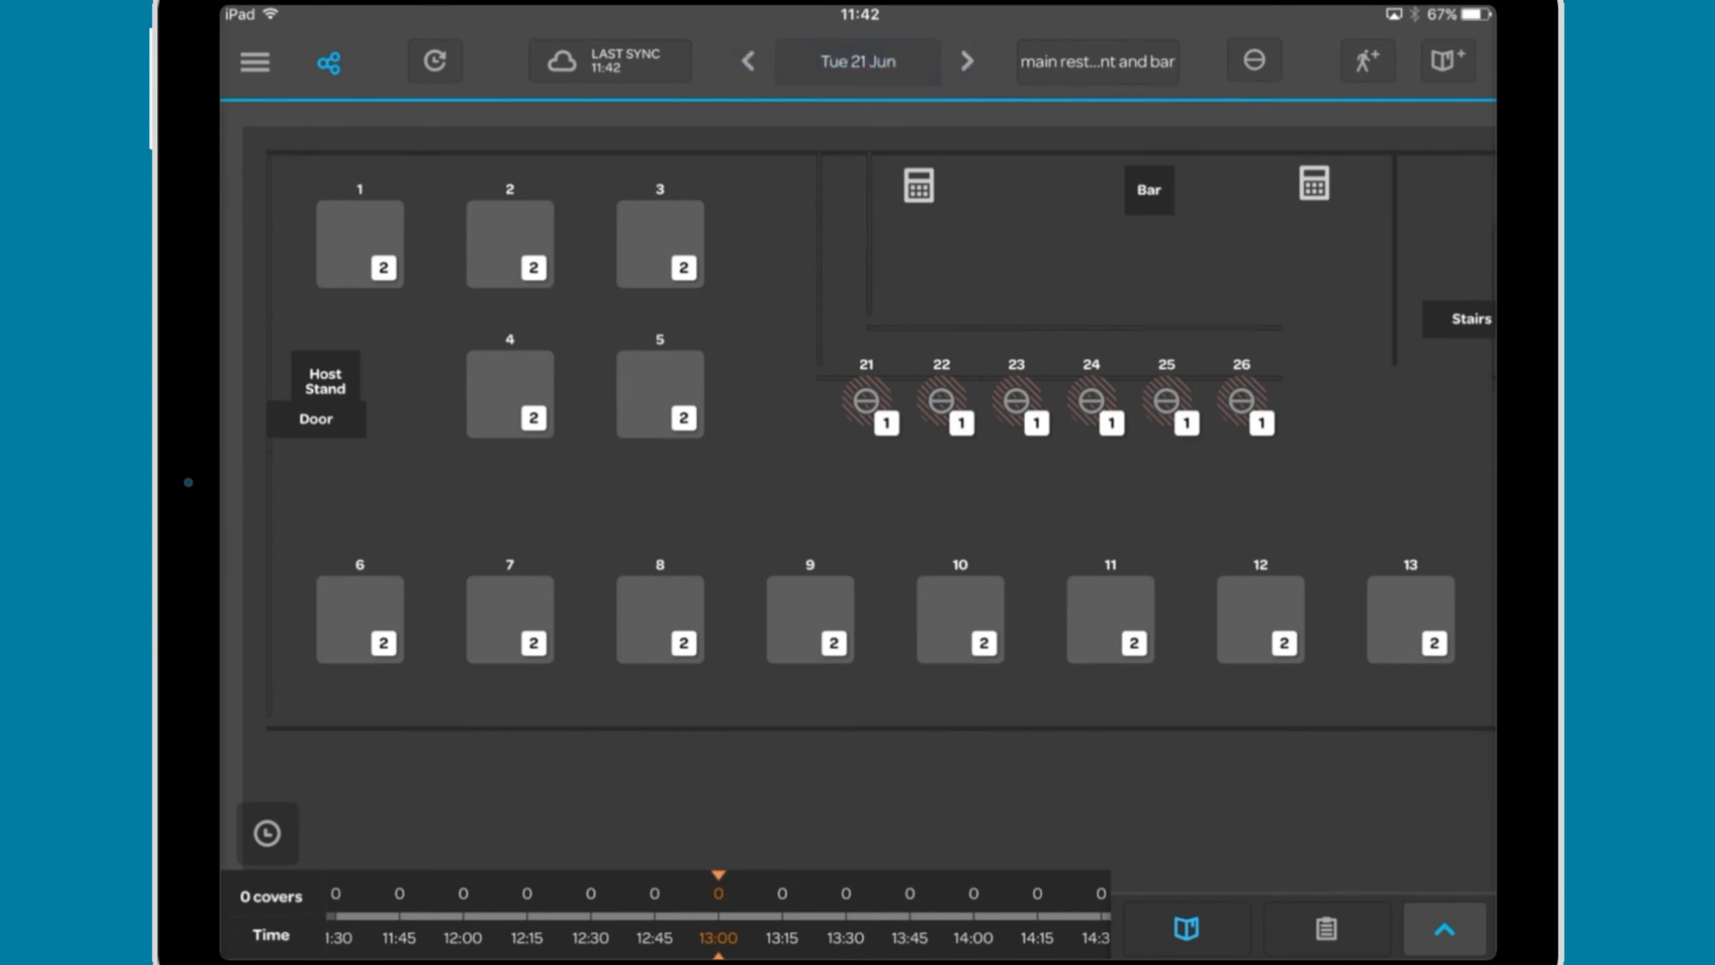
pyautogui.click(856, 61)
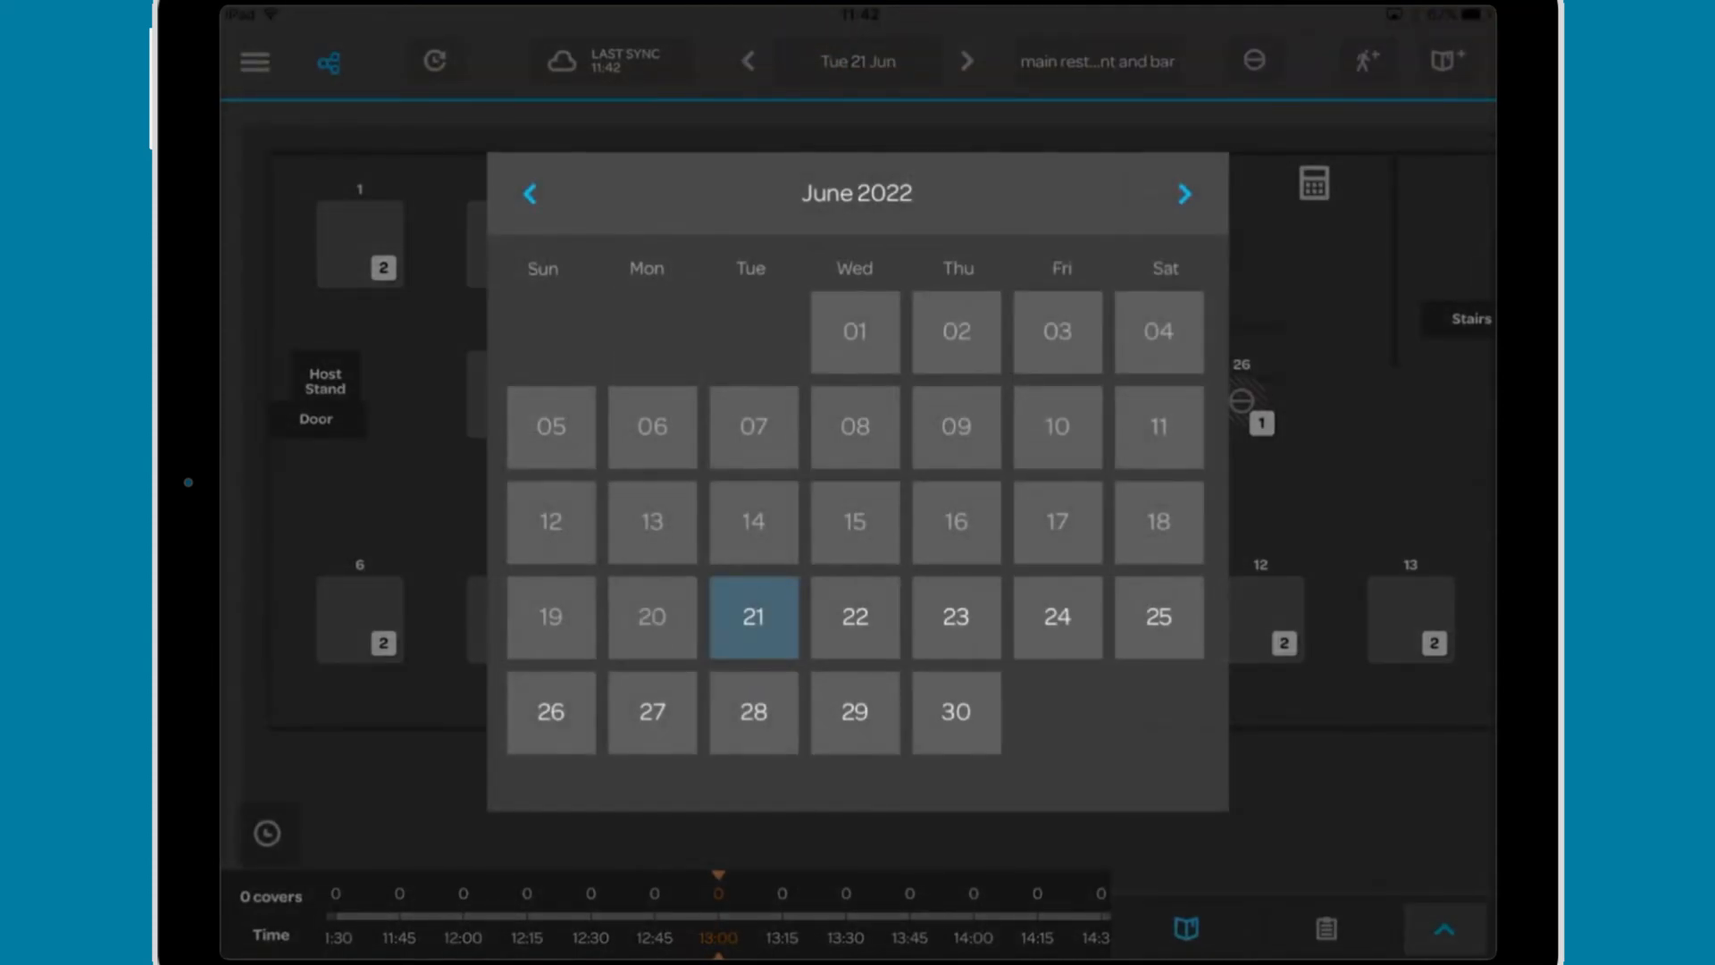
pyautogui.click(752, 617)
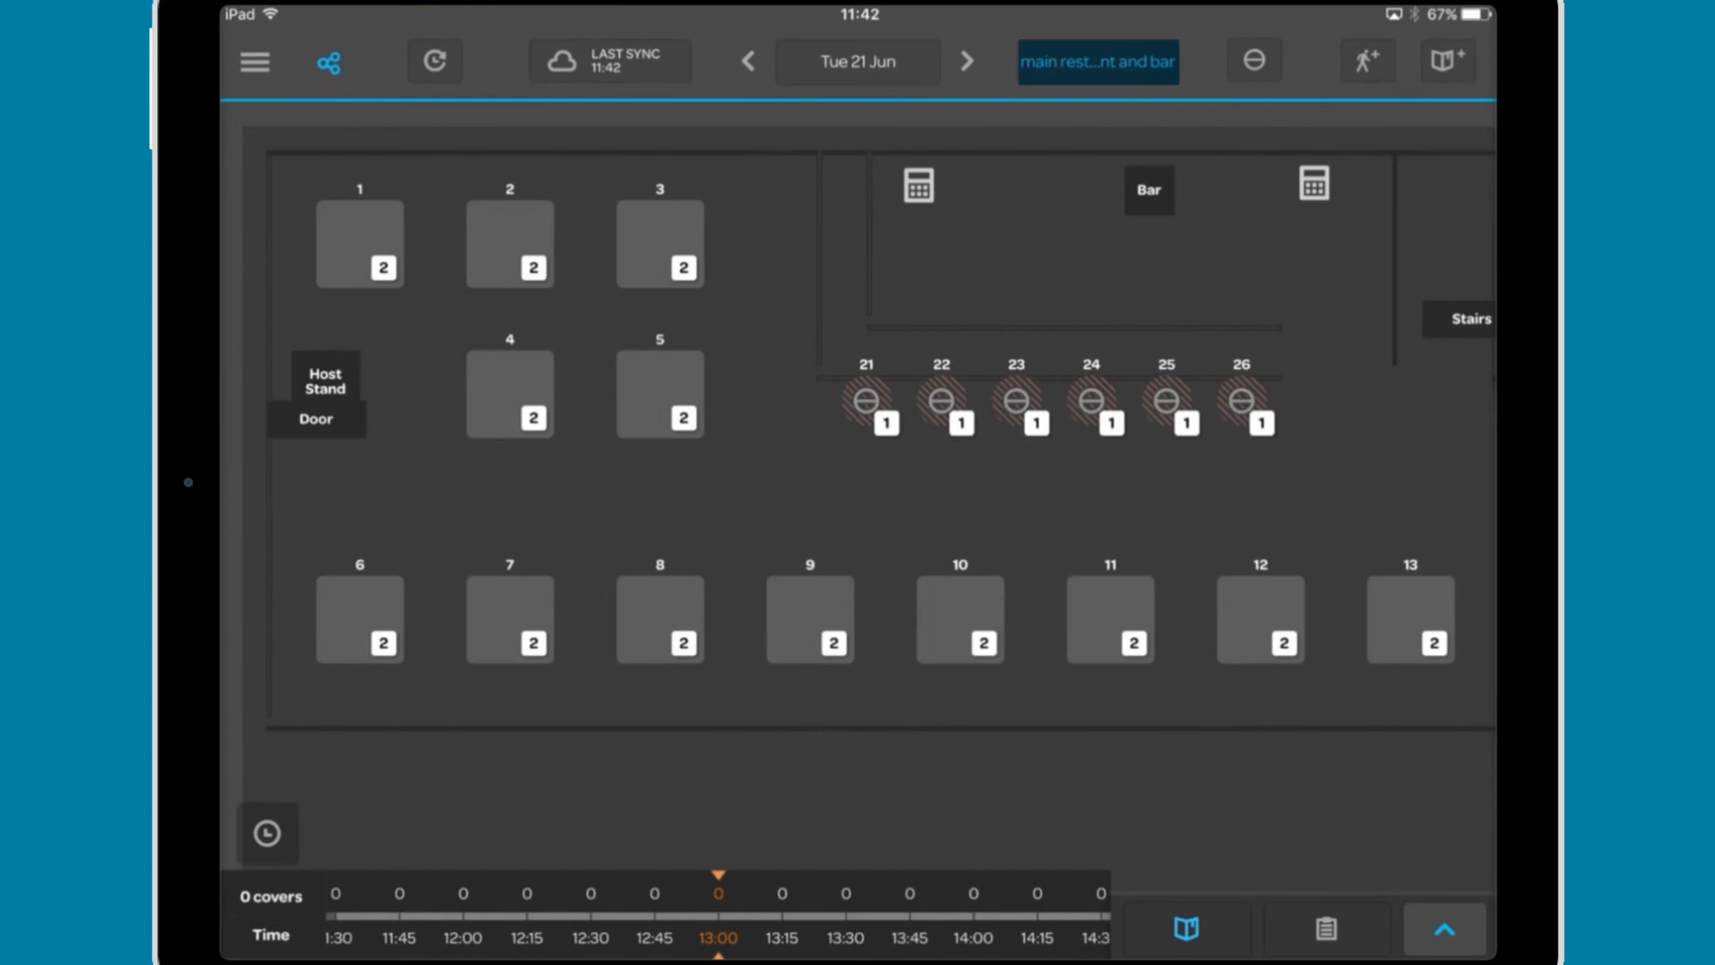
pyautogui.click(1097, 61)
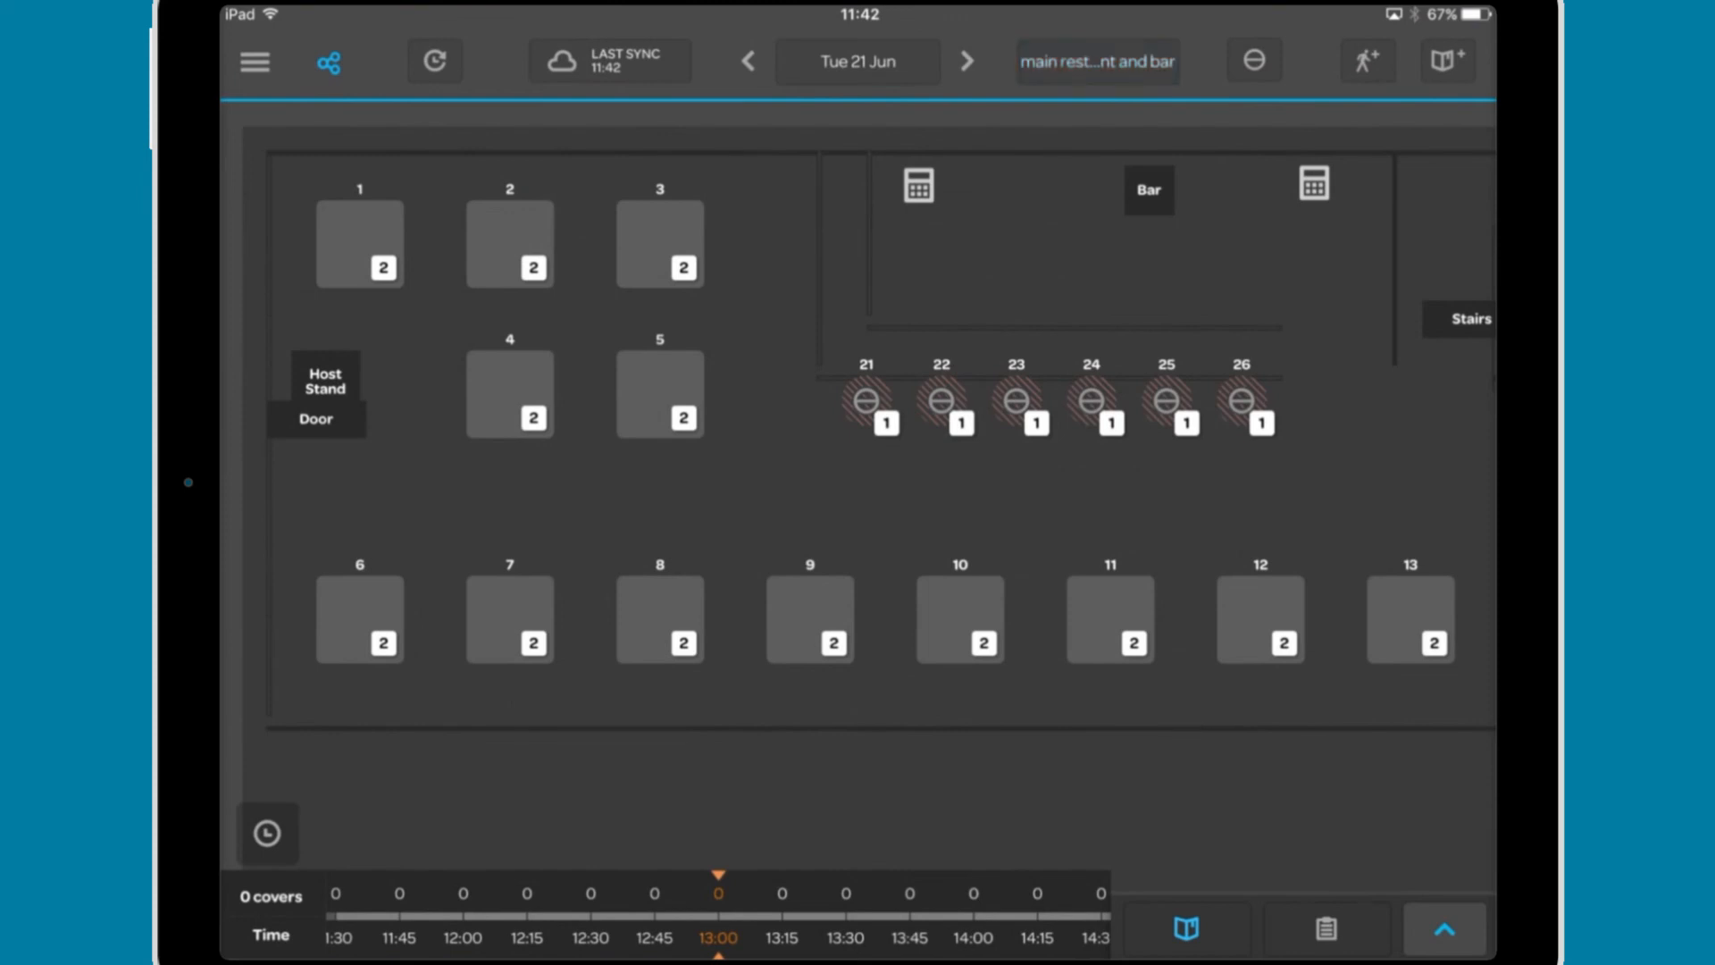
pyautogui.click(1096, 61)
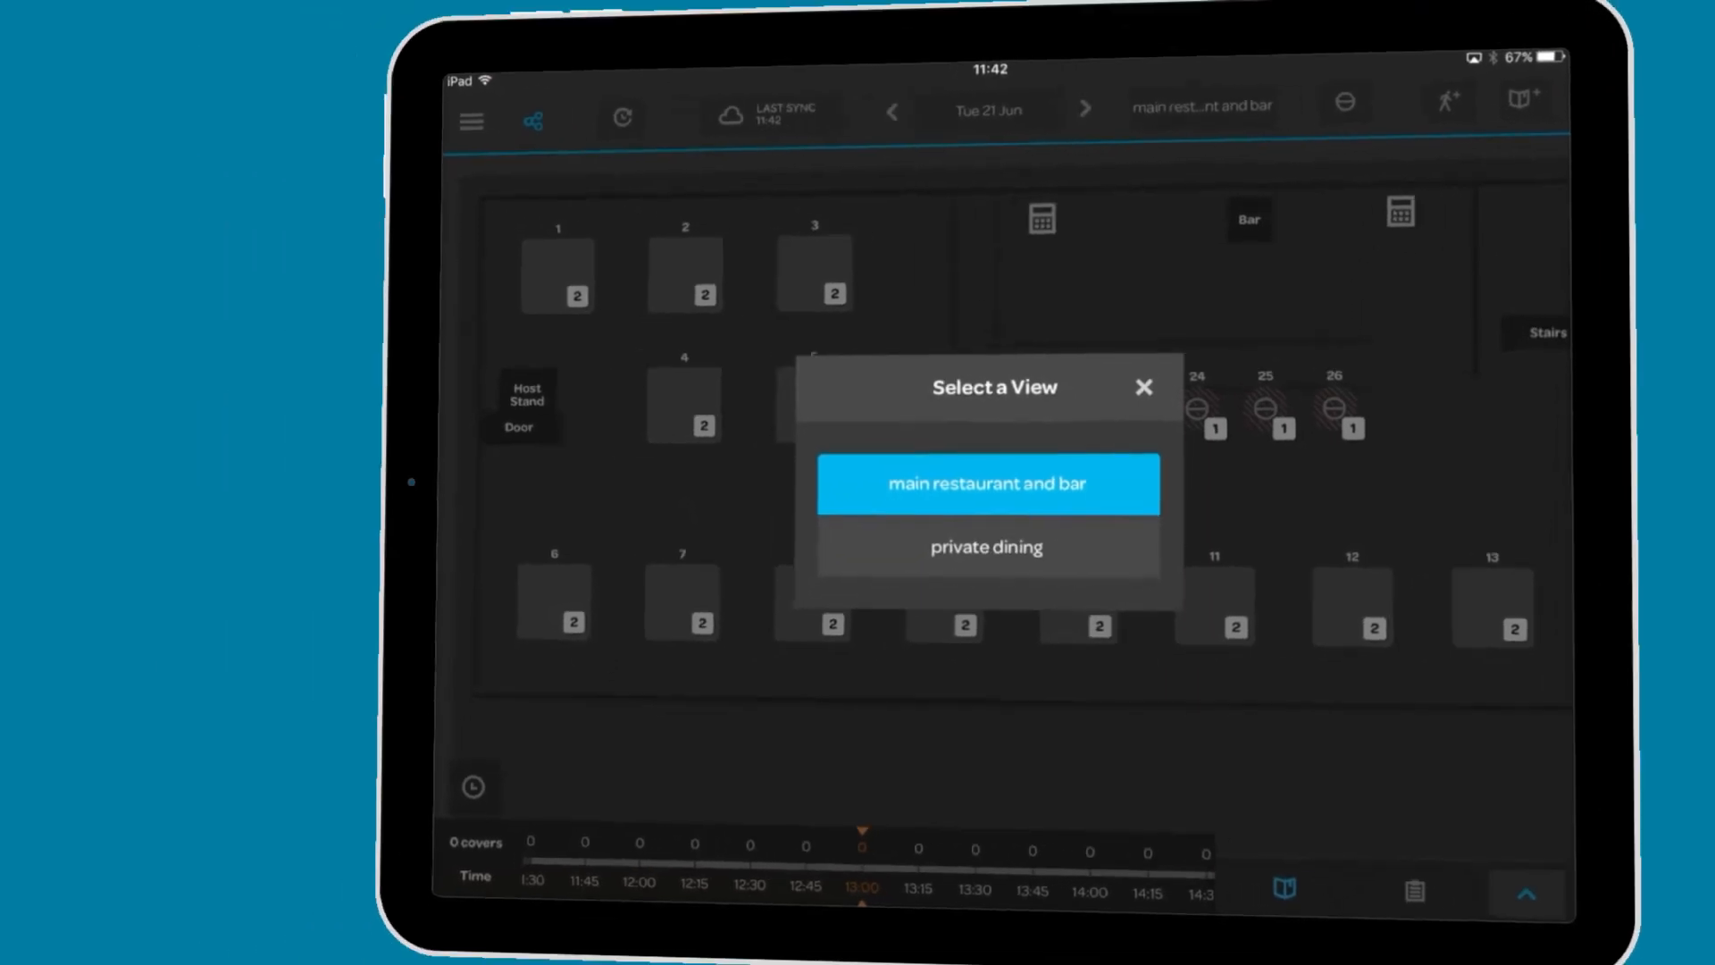
# - Switch to the timeline grid view and check the Service picker without changing it
pyautogui.click(986, 484)
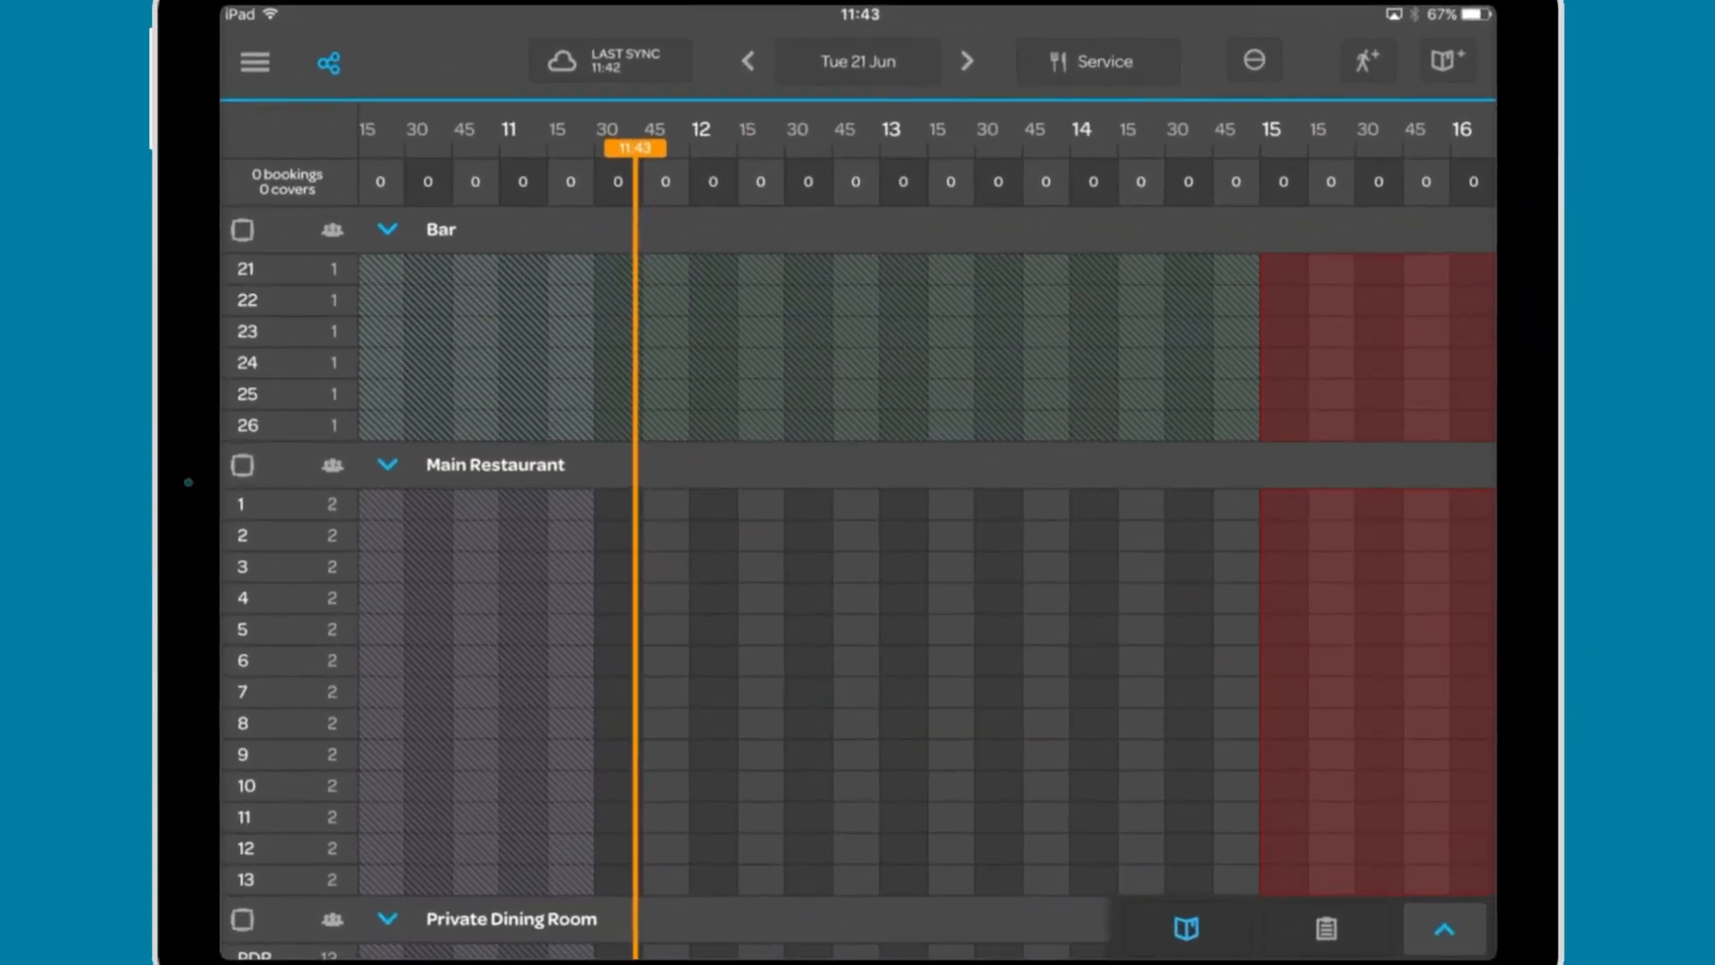
pyautogui.click(1097, 61)
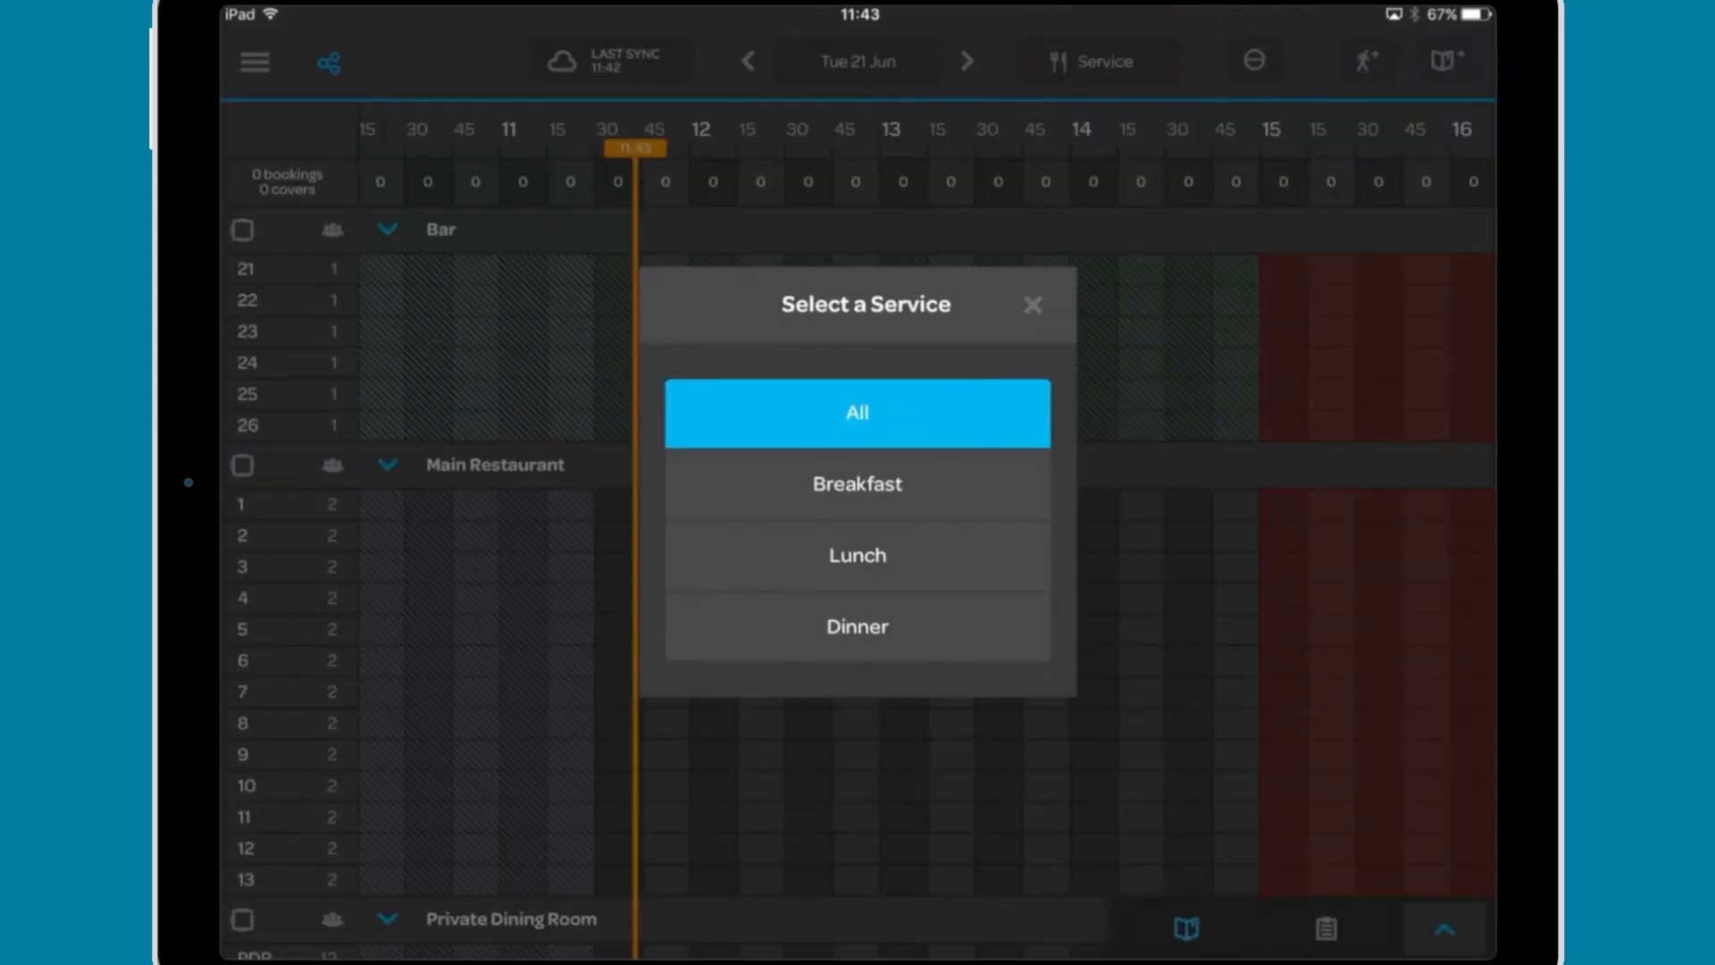
pyautogui.click(856, 413)
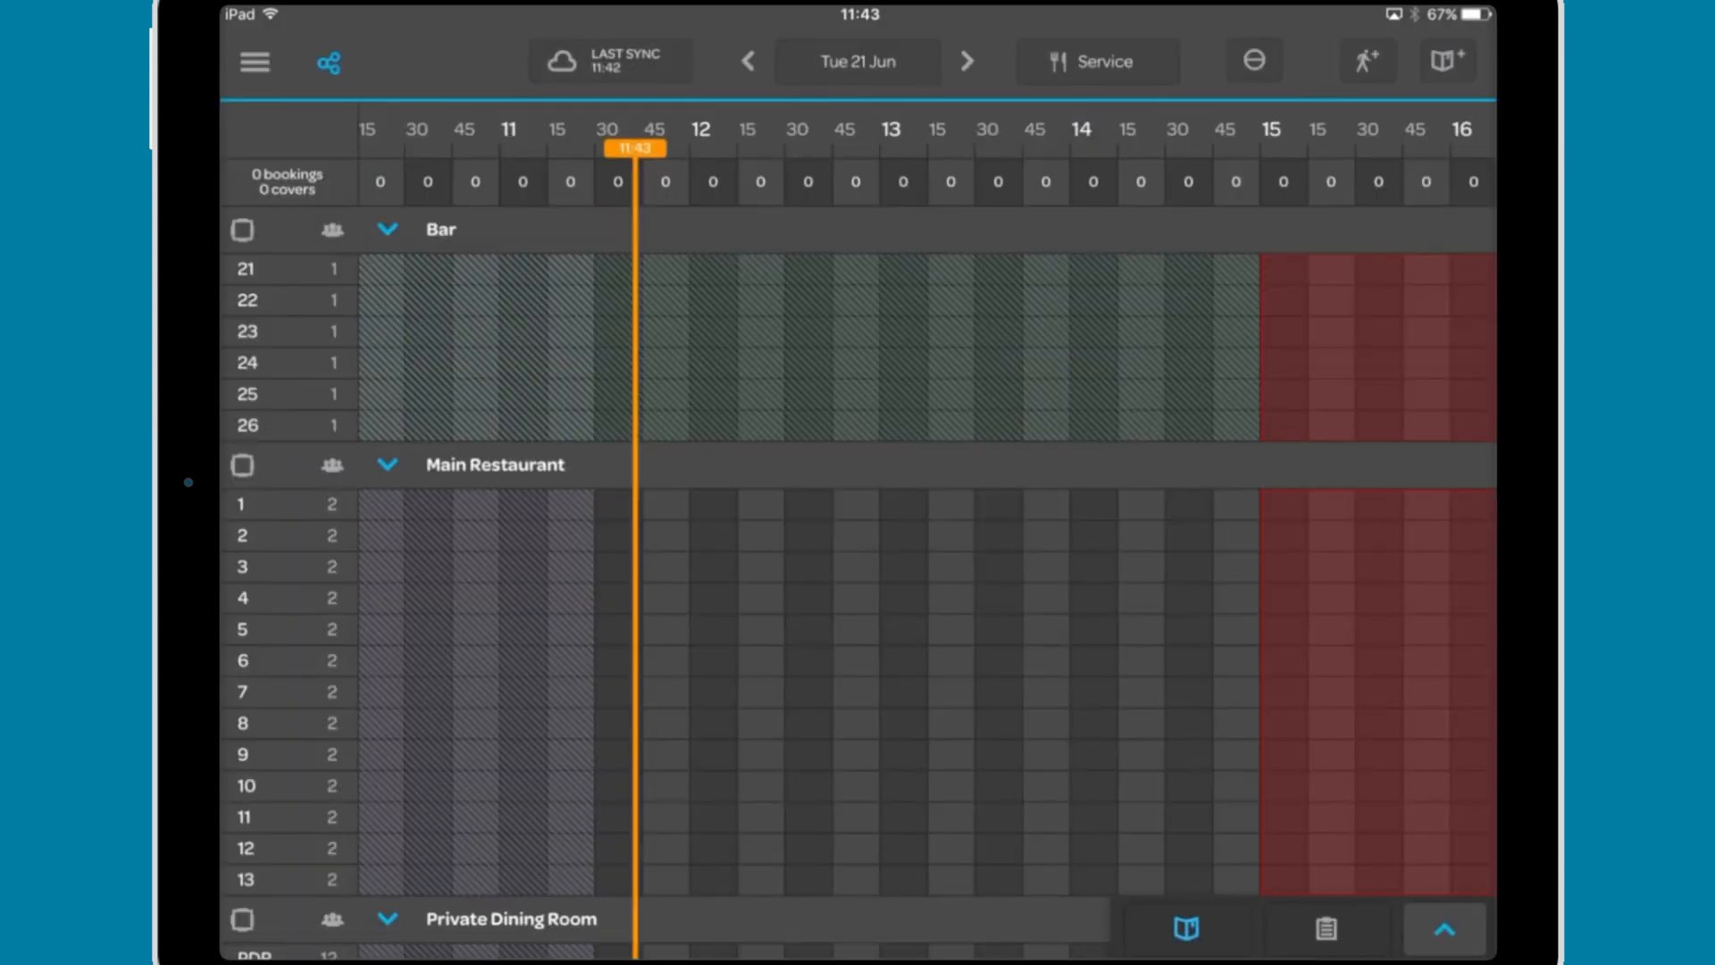
# - Use the remaining top toolbar buttons, ending on the close-out button
pyautogui.click(1253, 61)
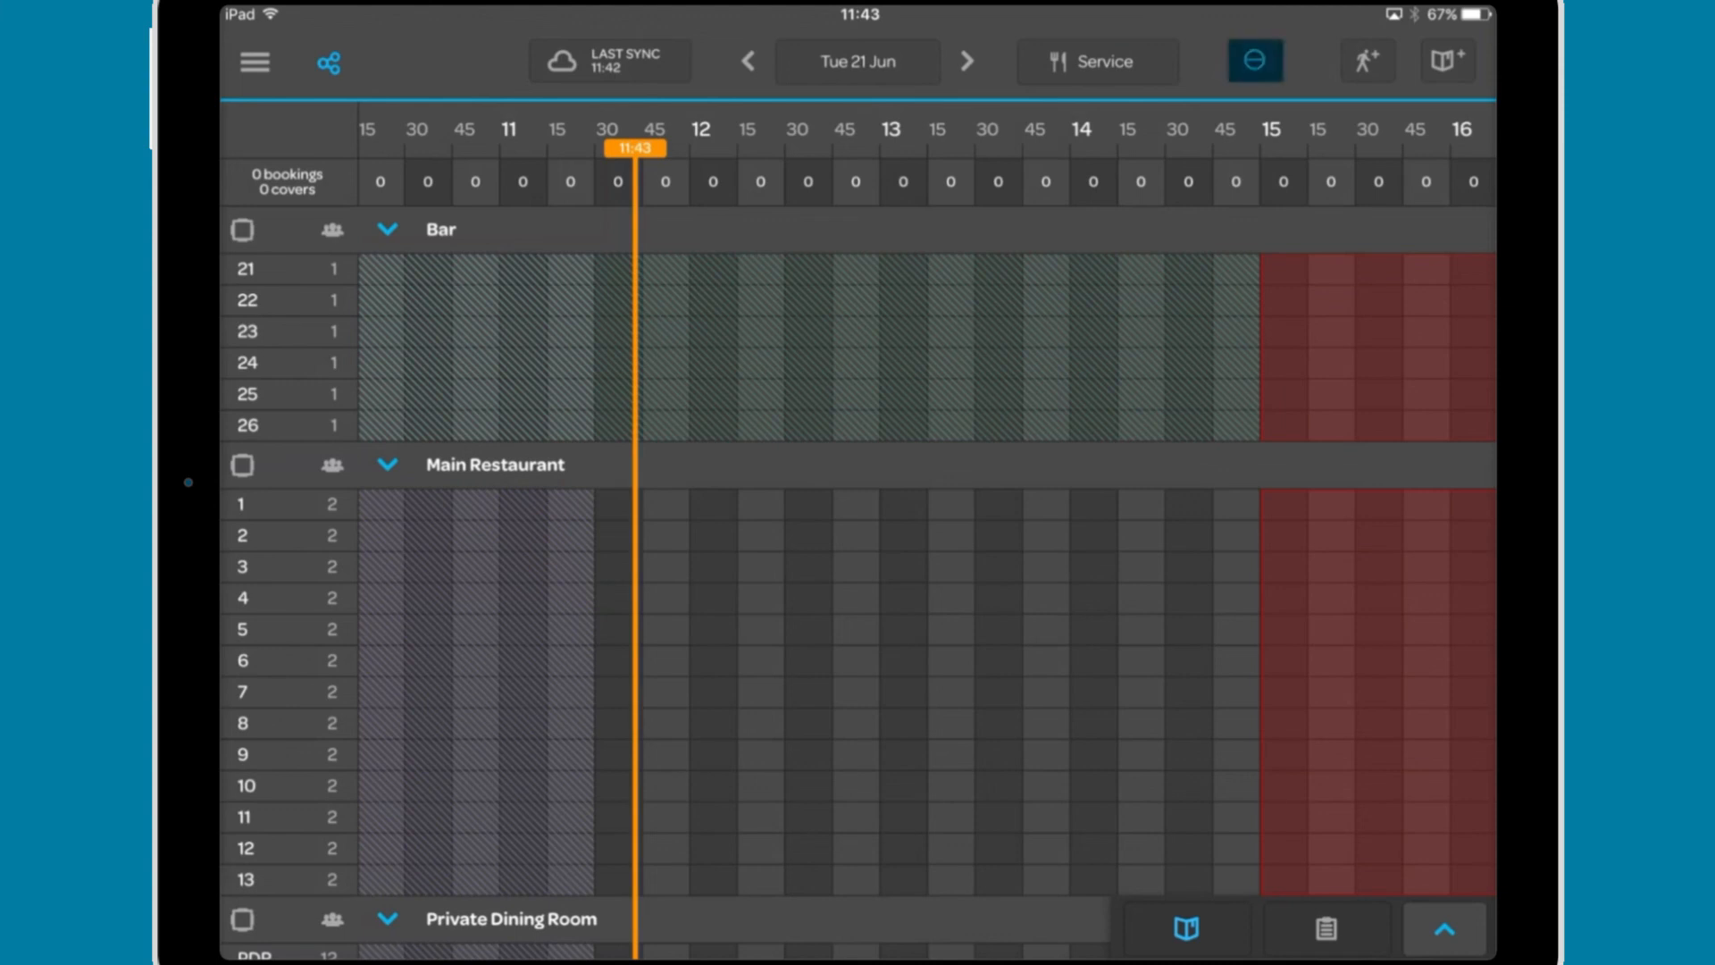
pyautogui.click(1445, 61)
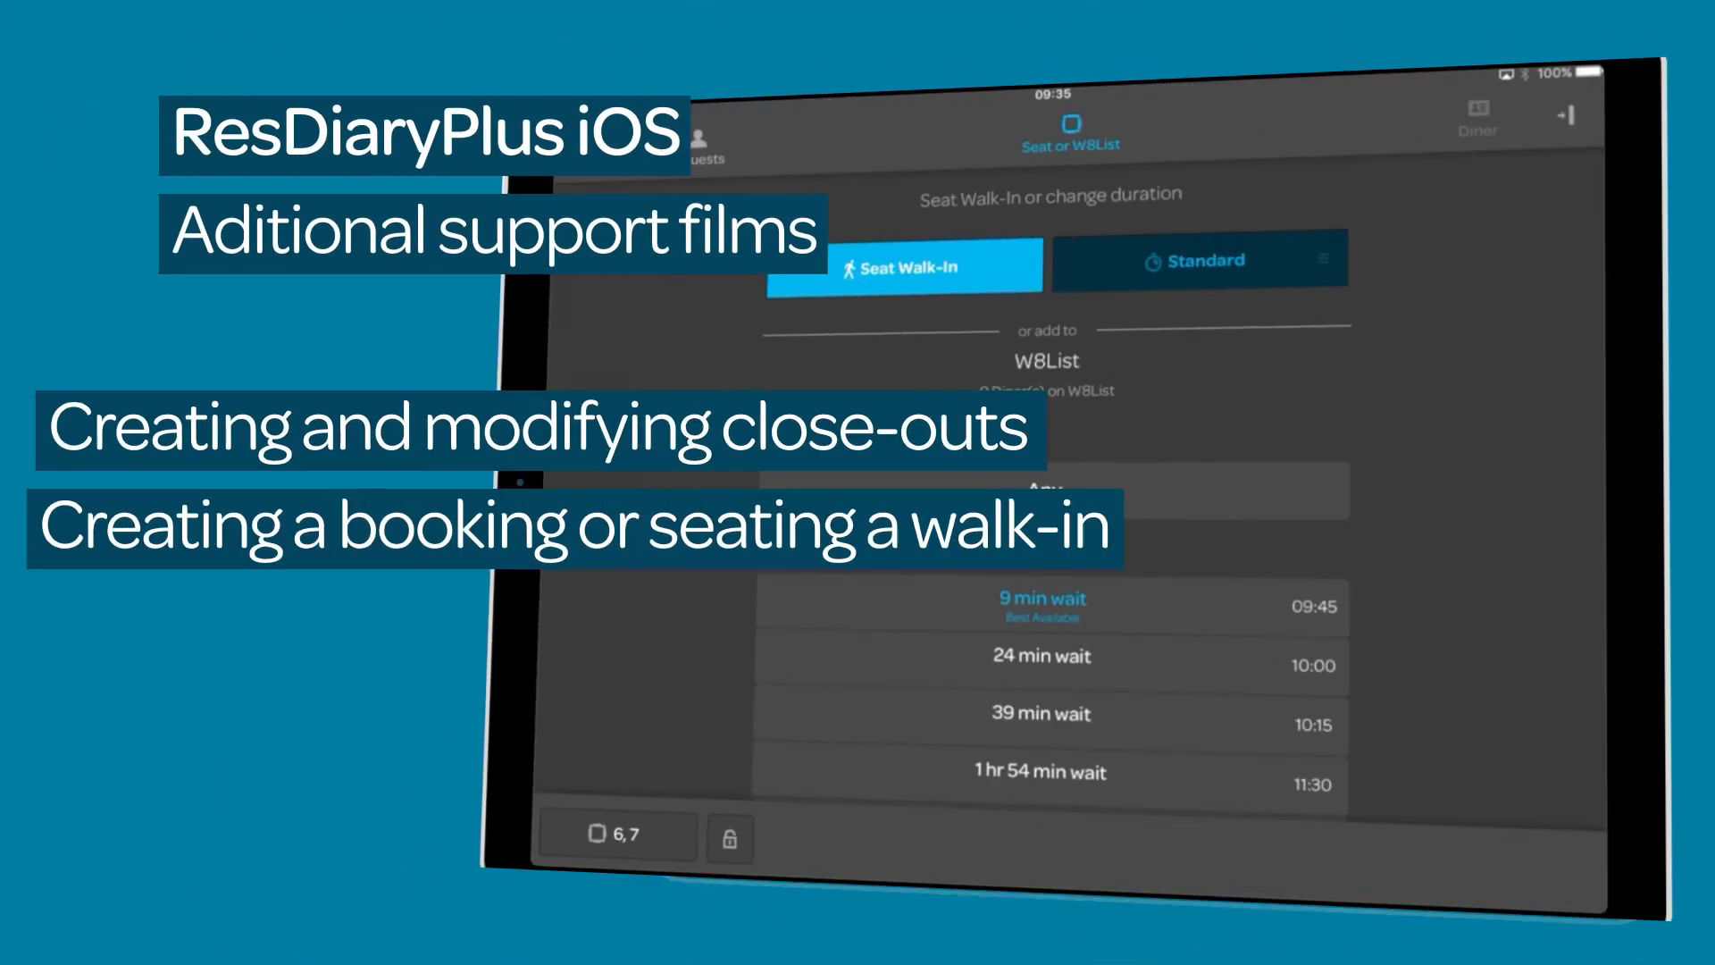
pyautogui.click(1200, 261)
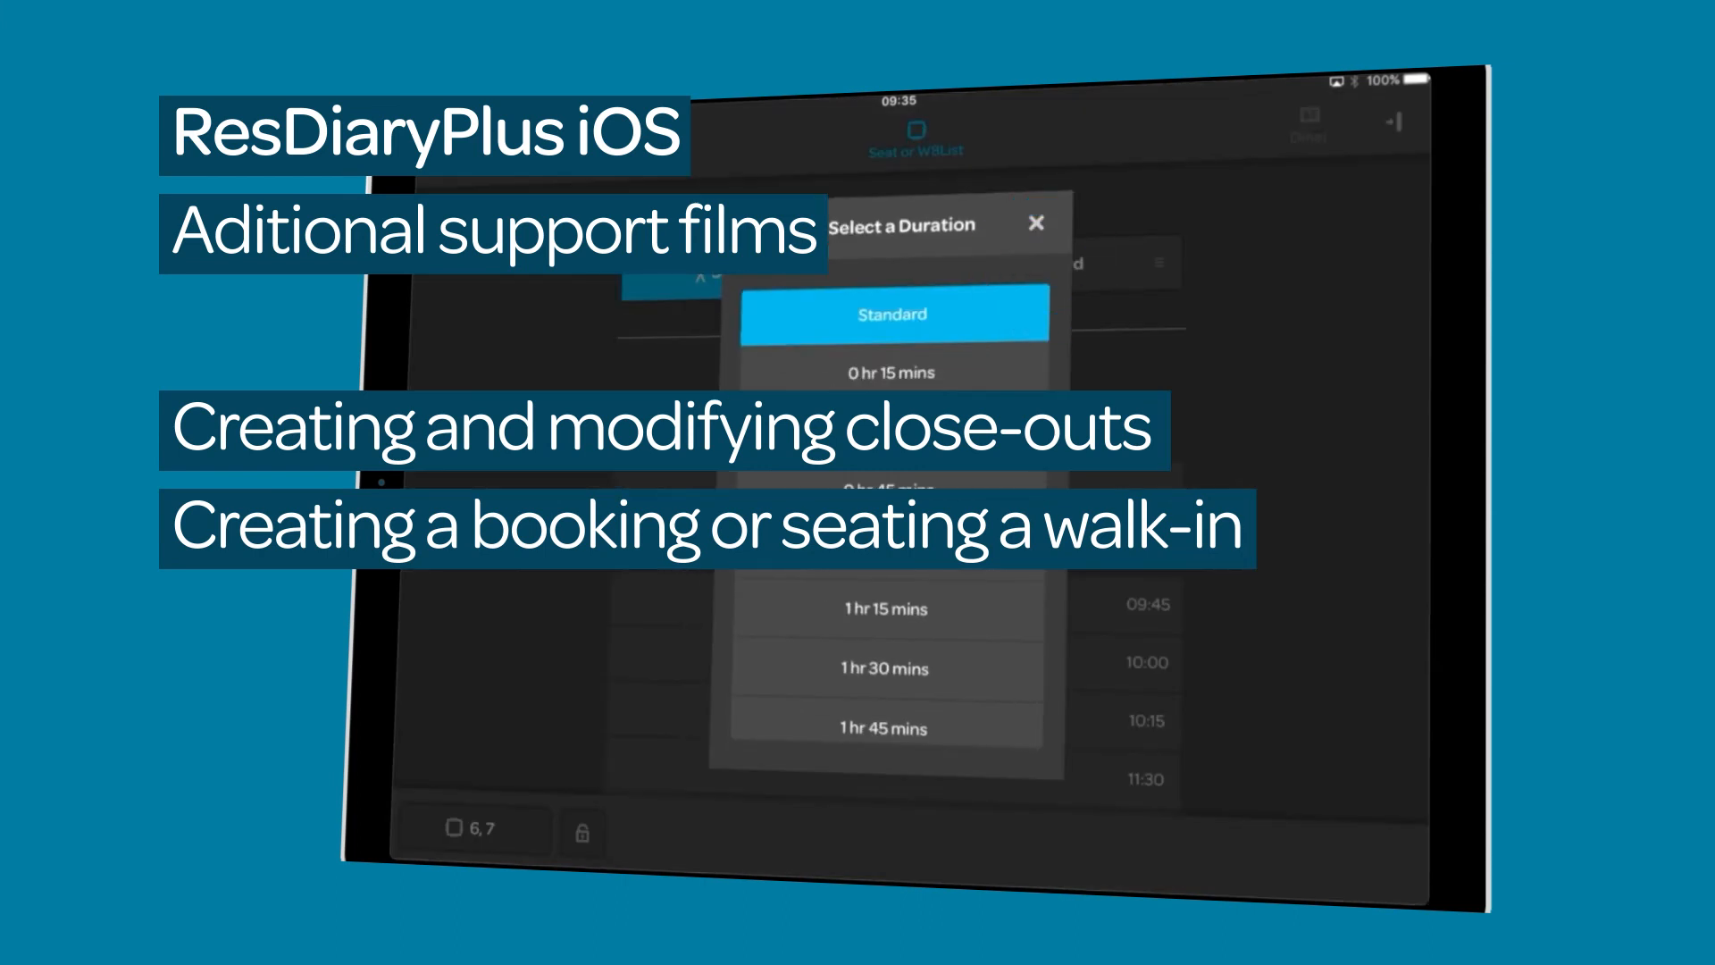